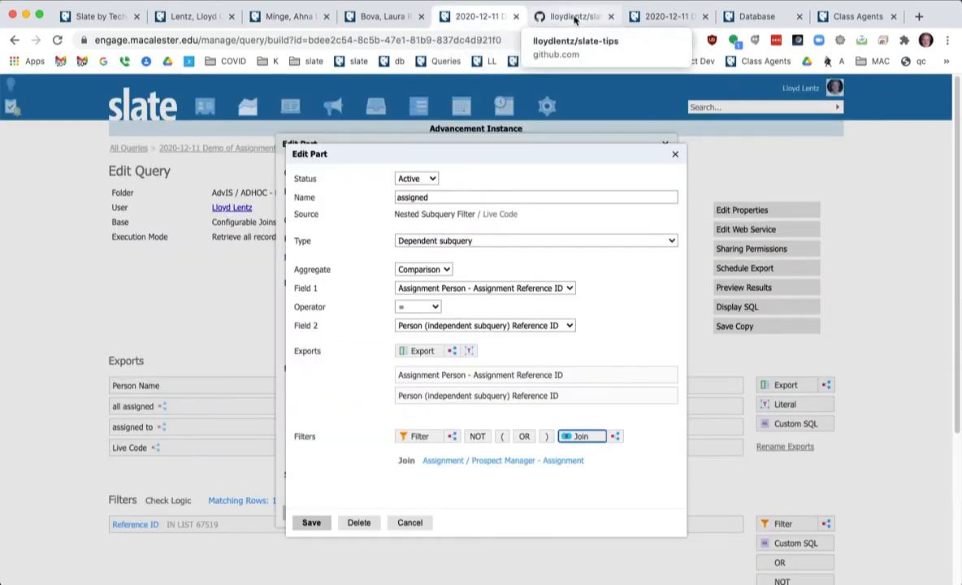
mouse_move(668, 17)
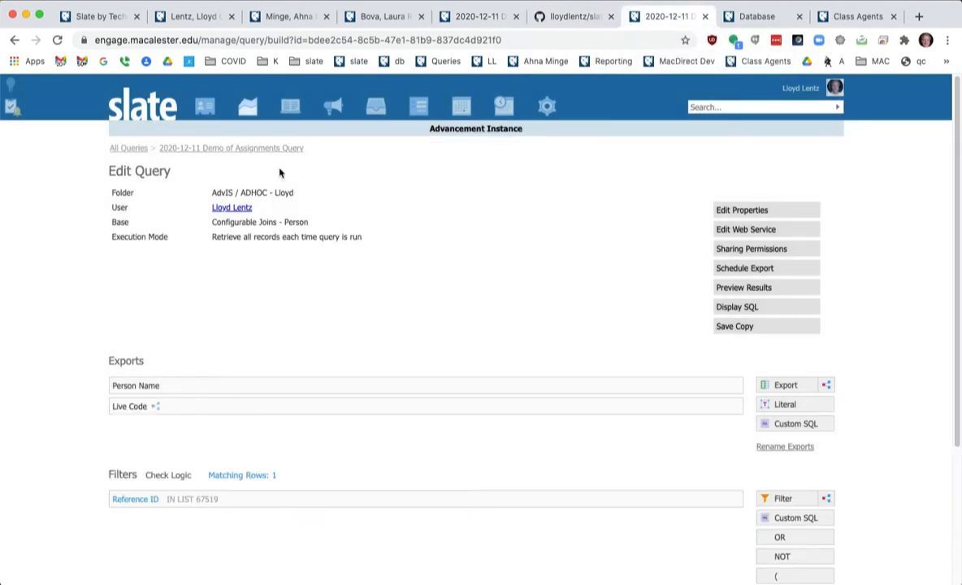
mouse_move(343, 351)
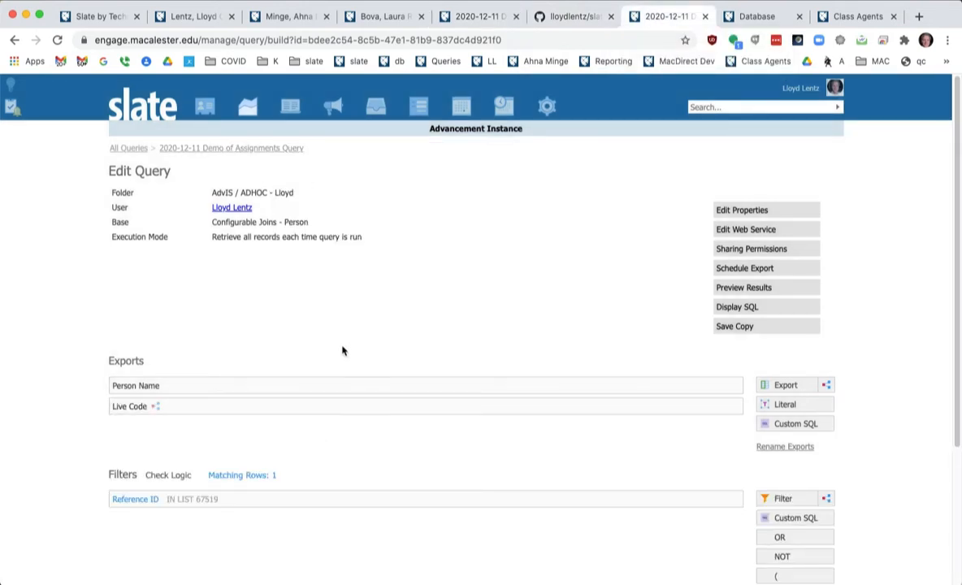
mouse_move(806, 275)
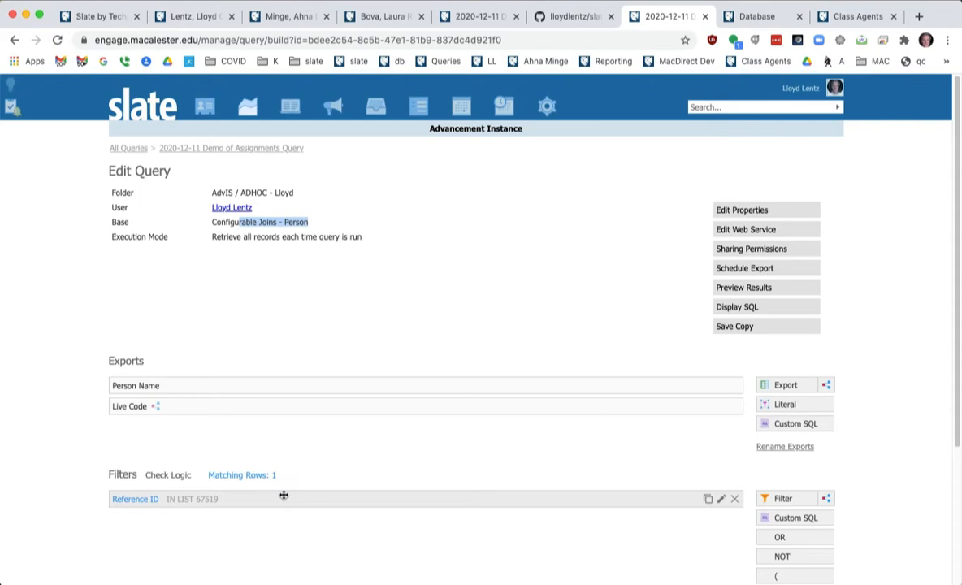
mouse_move(185, 386)
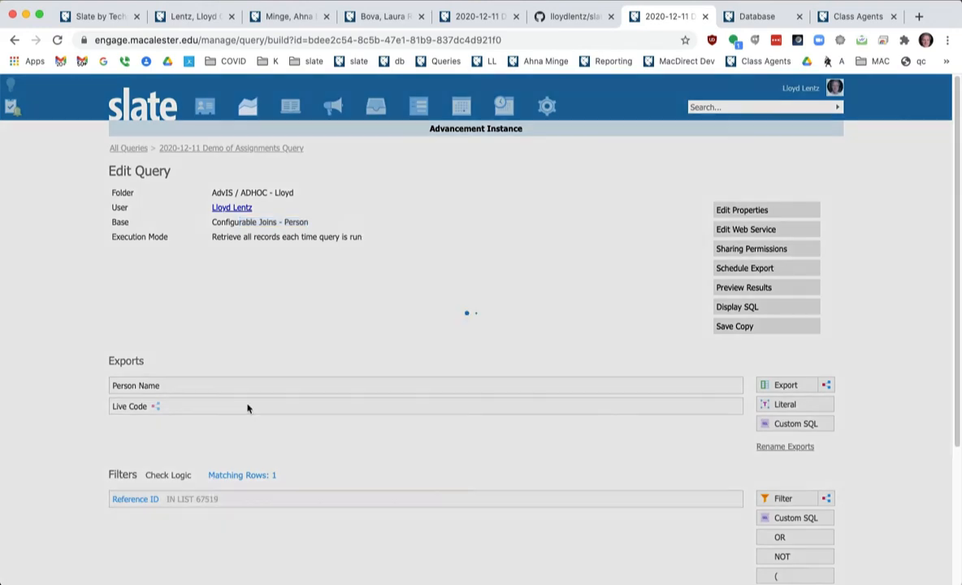
Bring the Live Code independent-subquery export up for editing.
click(129, 406)
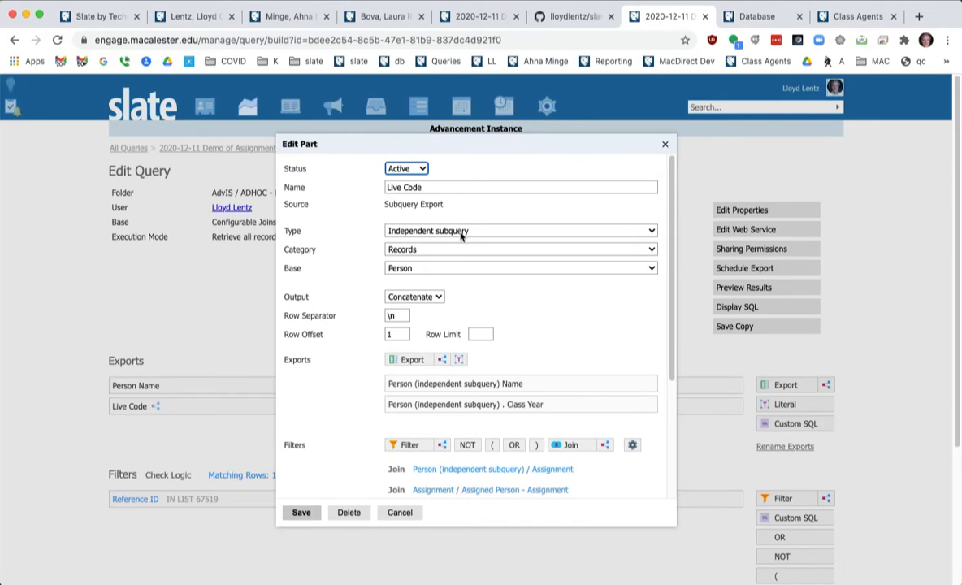
mouse_move(455, 278)
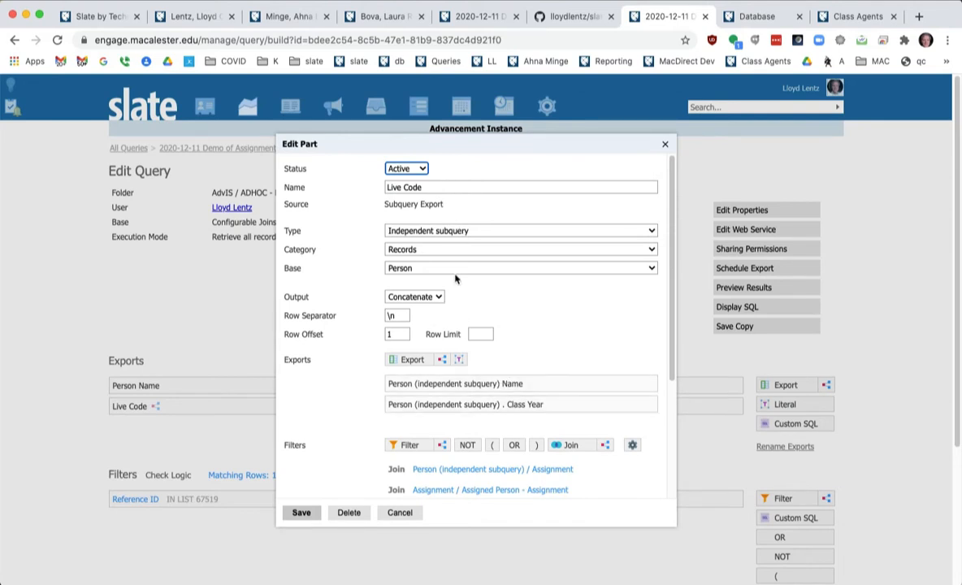
mouse_move(518, 285)
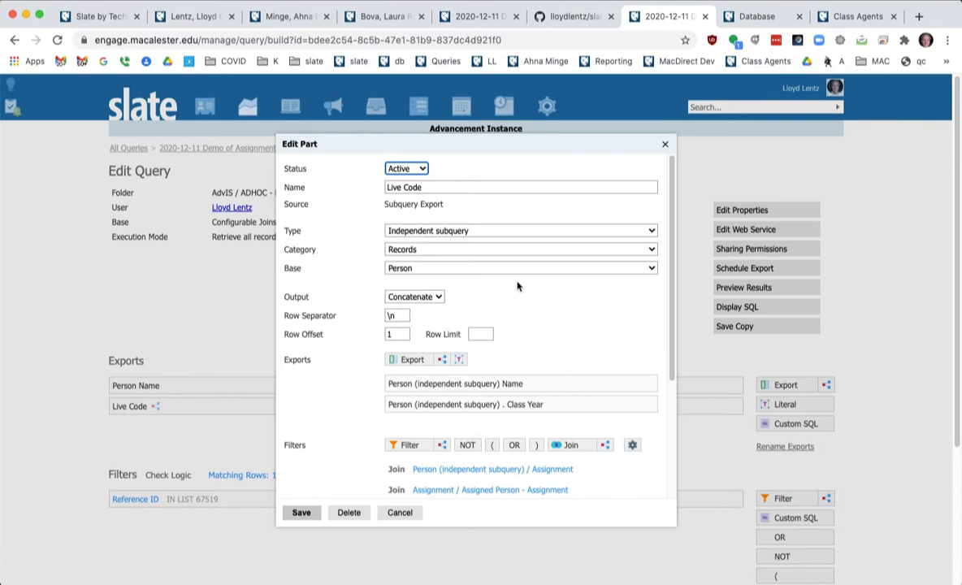
scroll(down, 3)
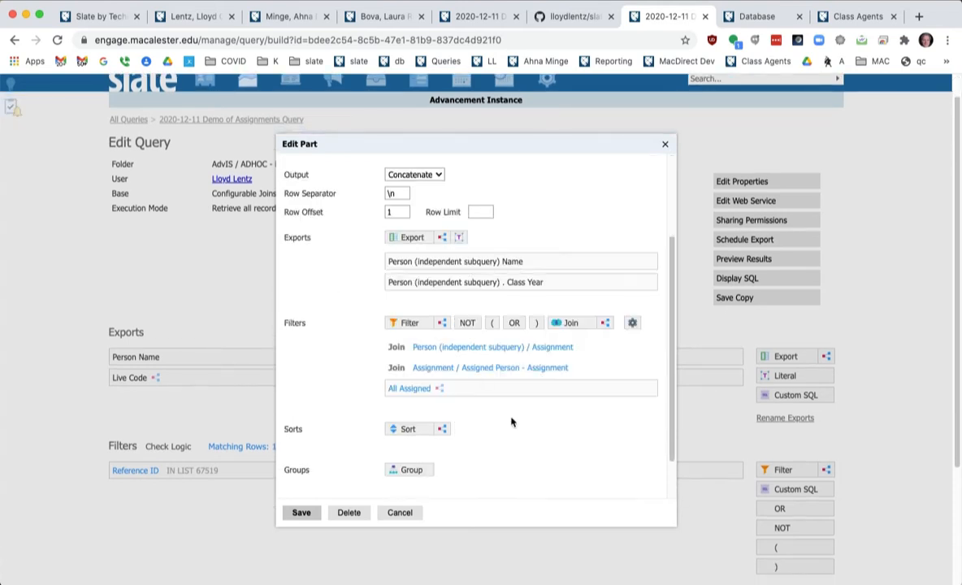
mouse_move(530, 369)
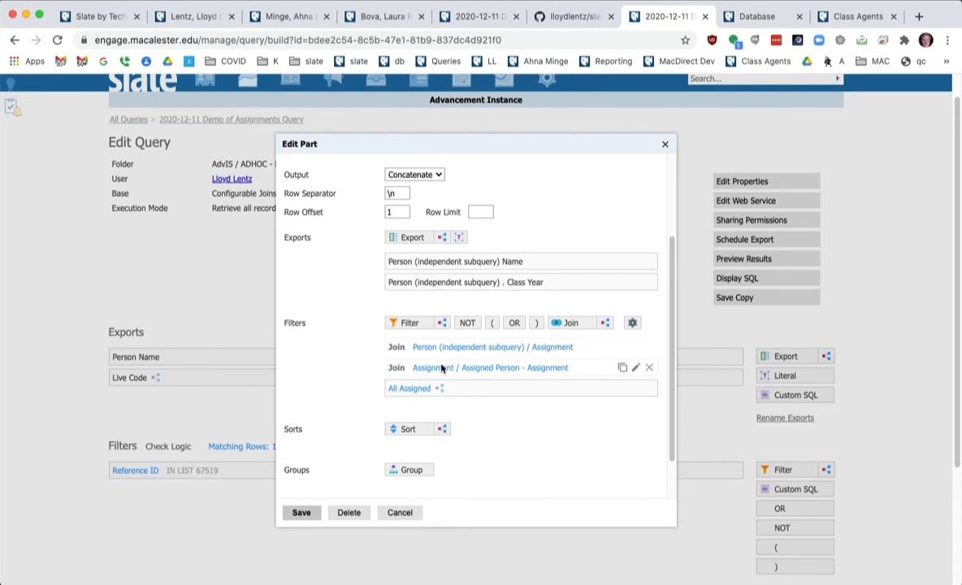
mouse_move(496, 370)
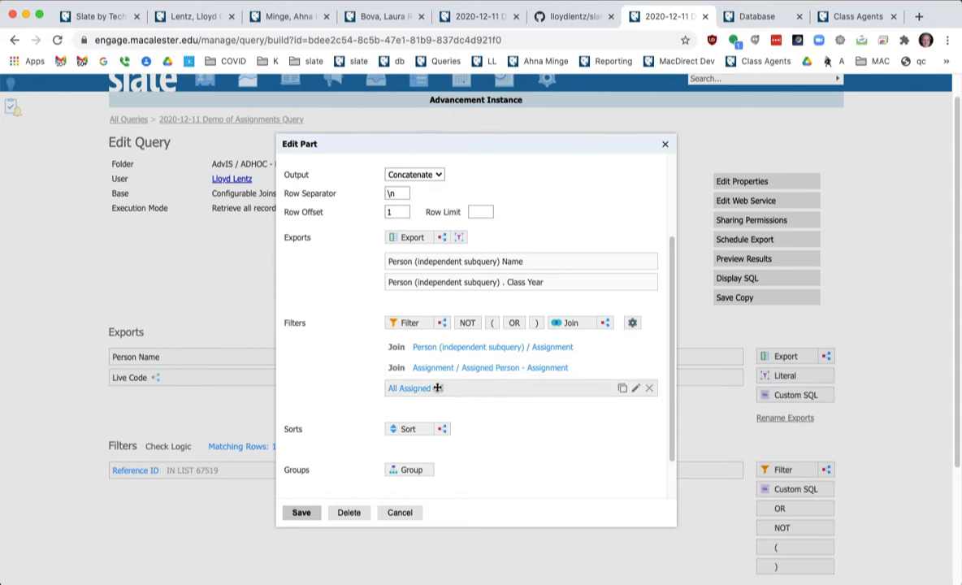
Inspect the All Assigned dependent-subquery filter and browse its available export fields without adding any.
click(407, 388)
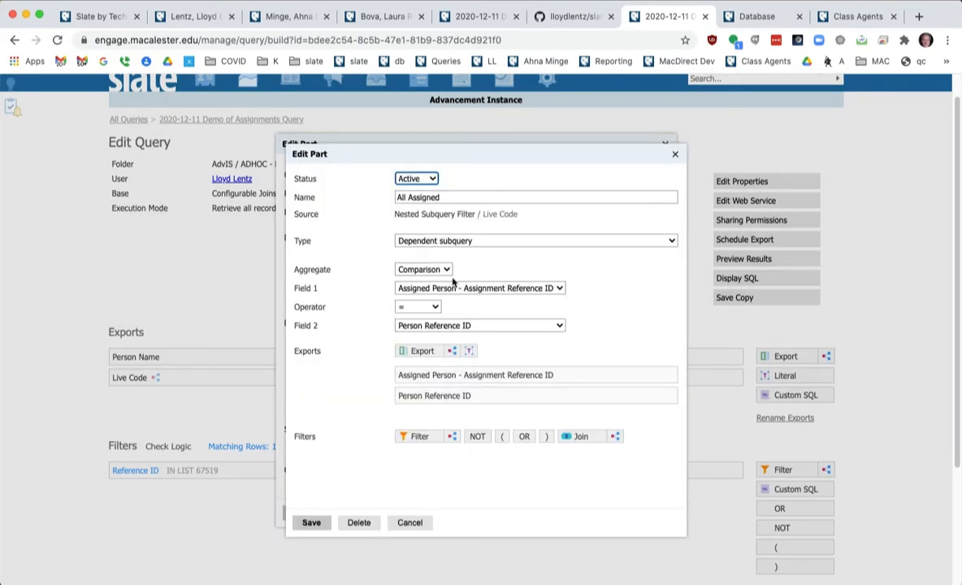
mouse_move(488, 296)
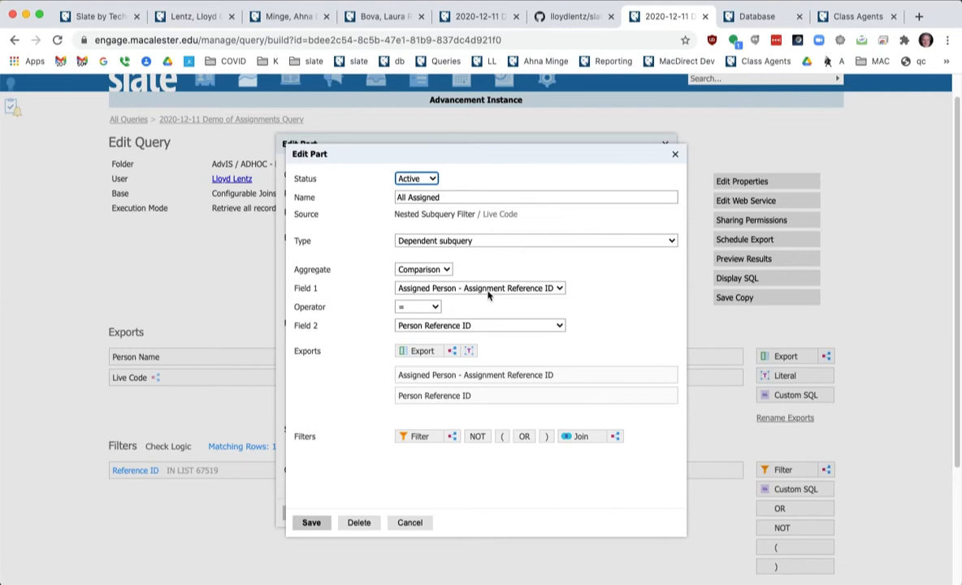
mouse_move(485, 318)
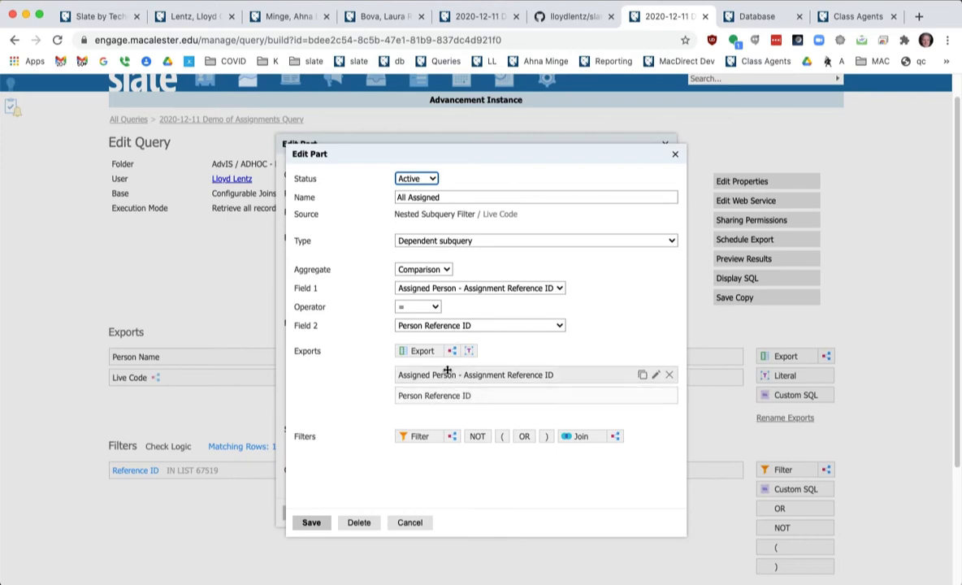
click(416, 350)
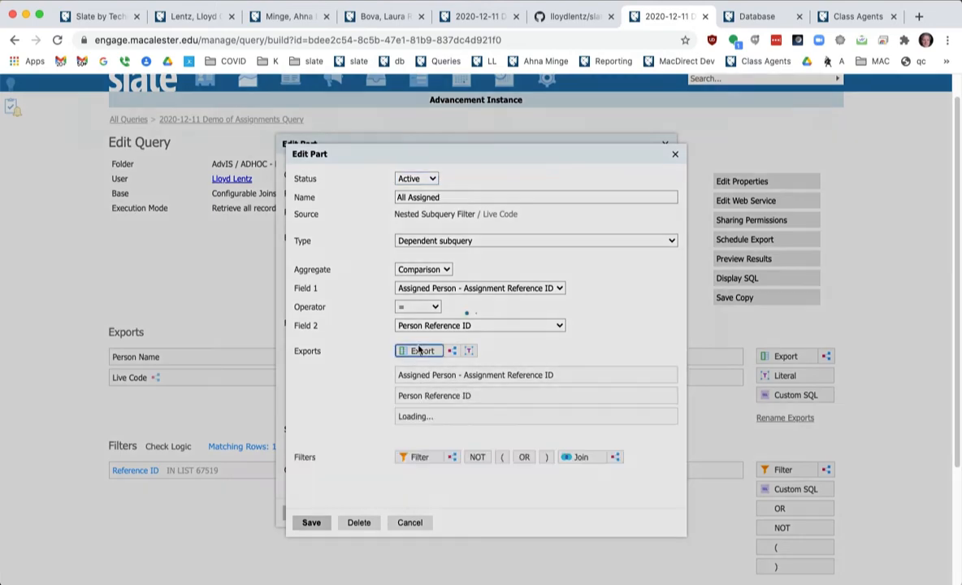
click(417, 350)
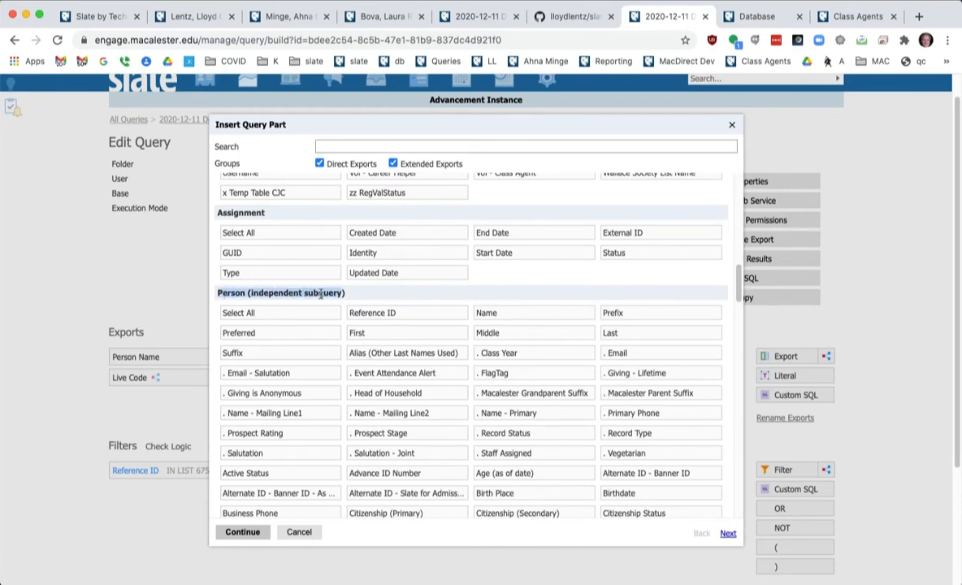
scroll(down, 3)
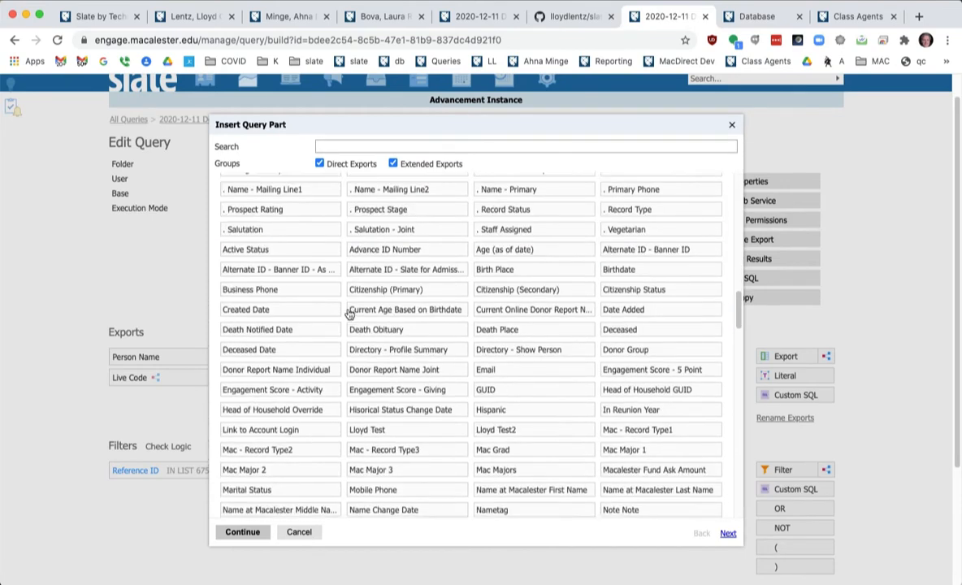
scroll(down, 3)
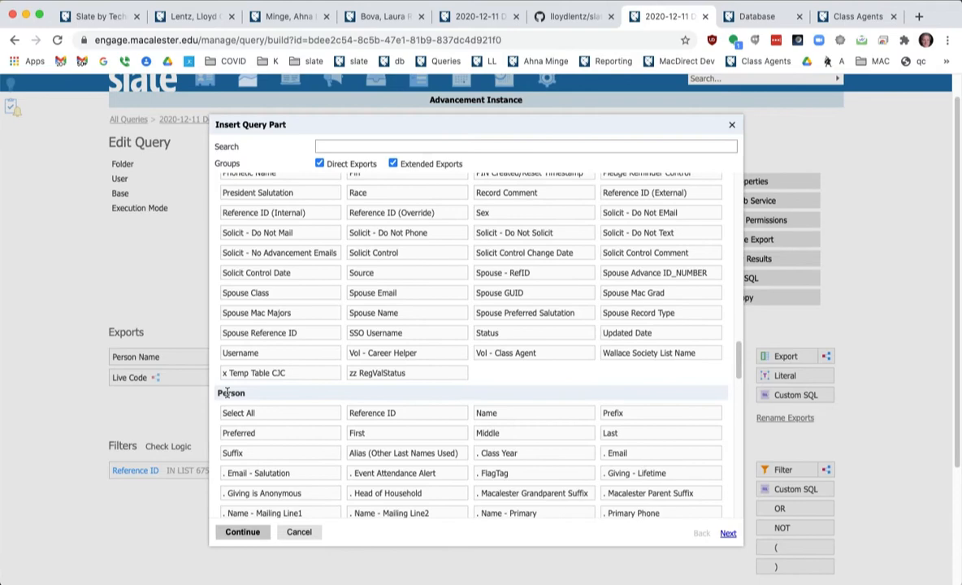
mouse_move(152, 250)
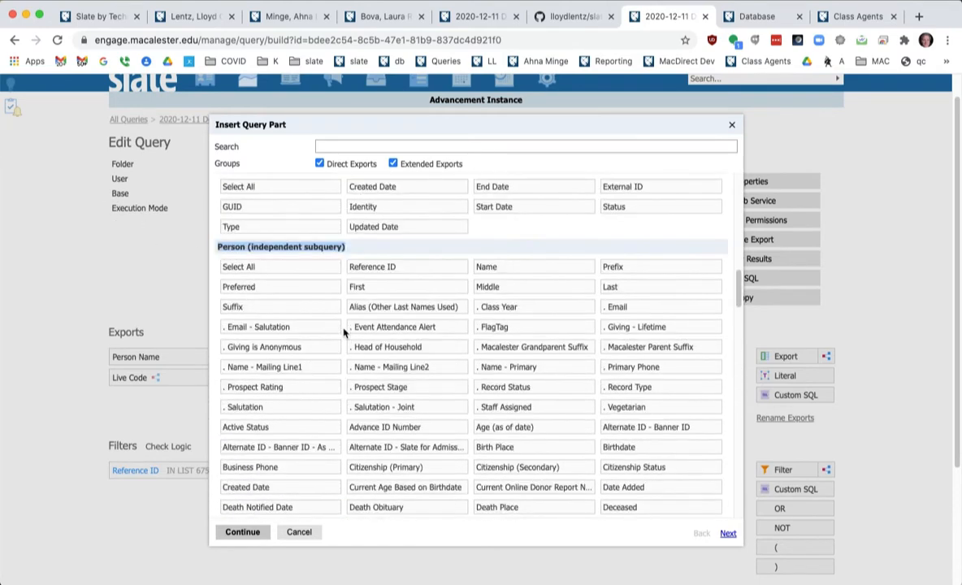
scroll(down, 3)
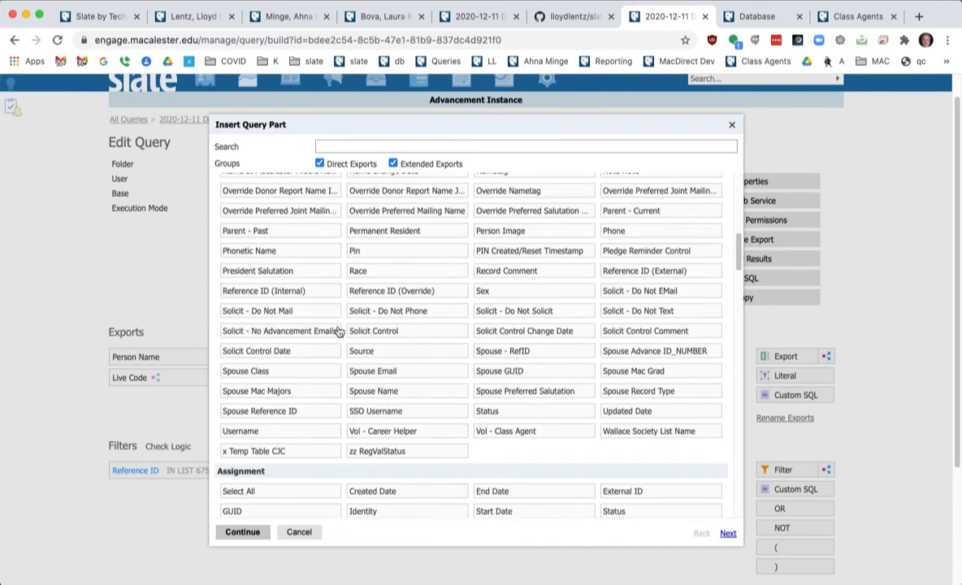
scroll(down, 3)
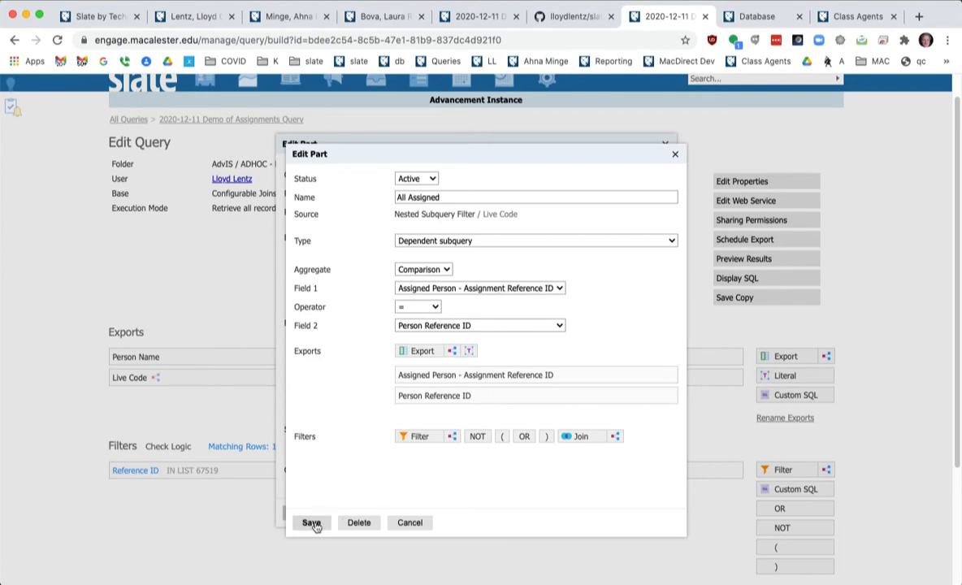
click(313, 522)
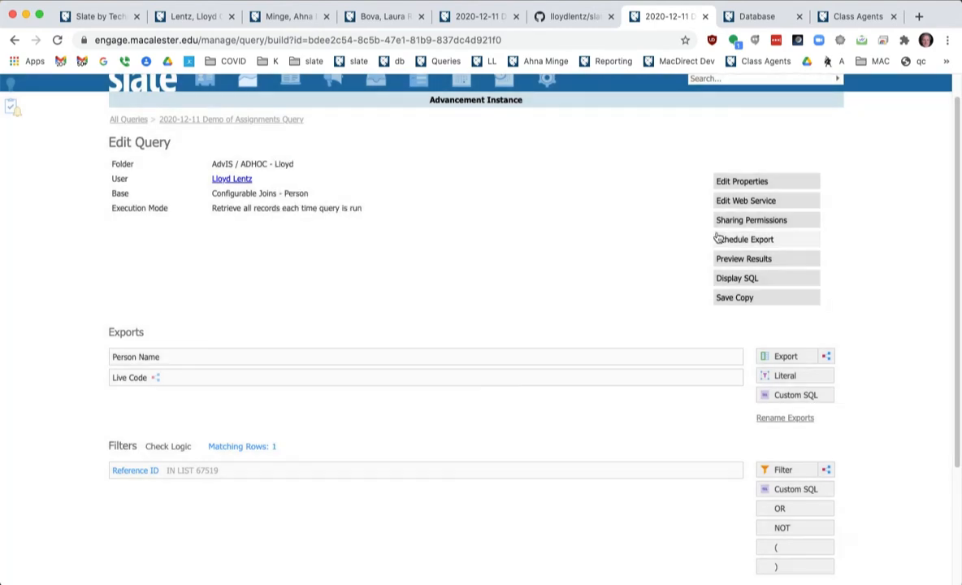
click(742, 258)
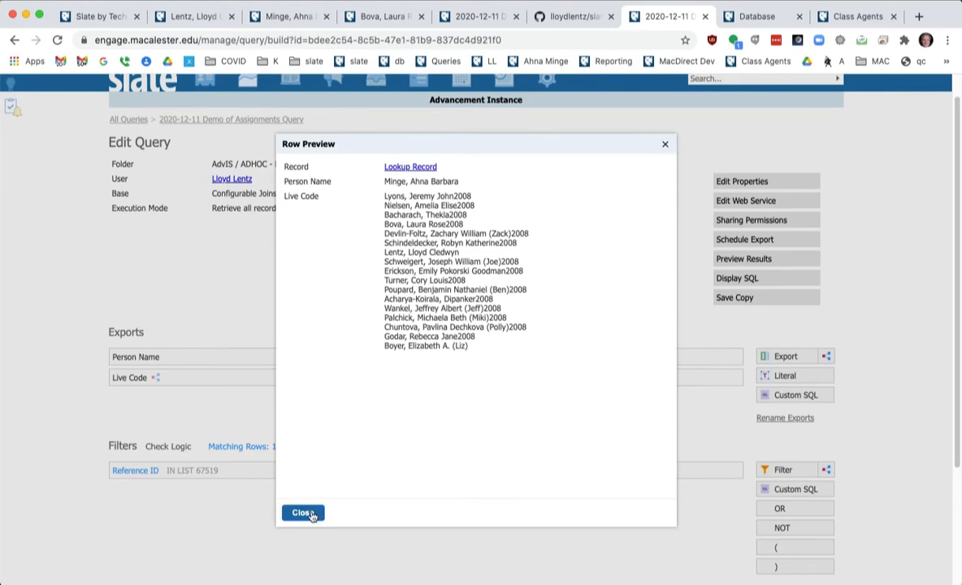
click(302, 512)
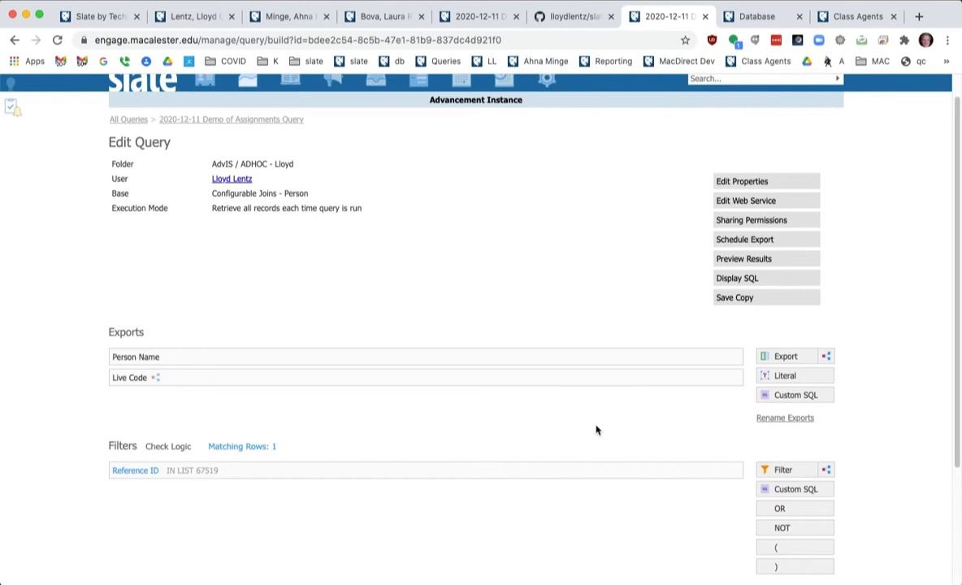
mouse_move(757, 404)
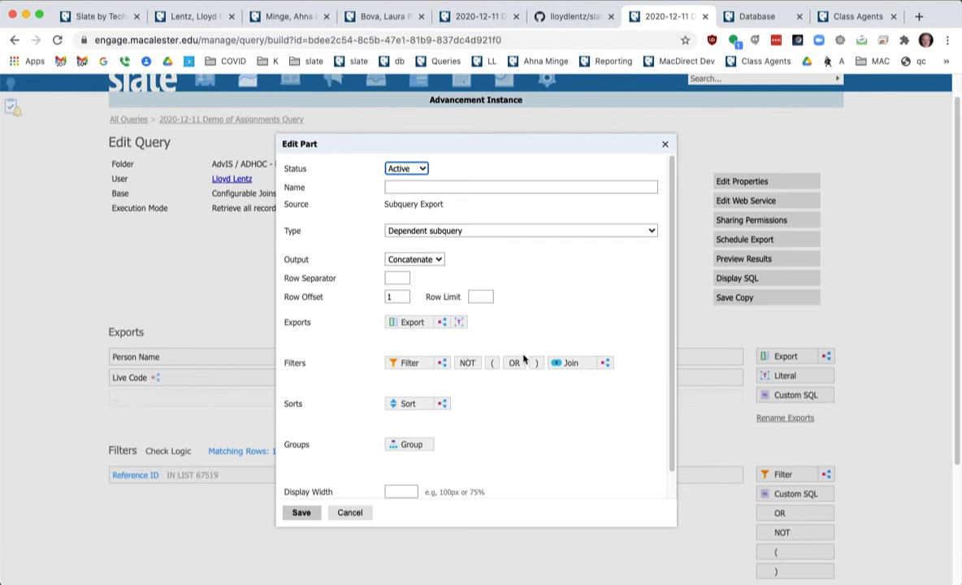
mouse_move(535, 308)
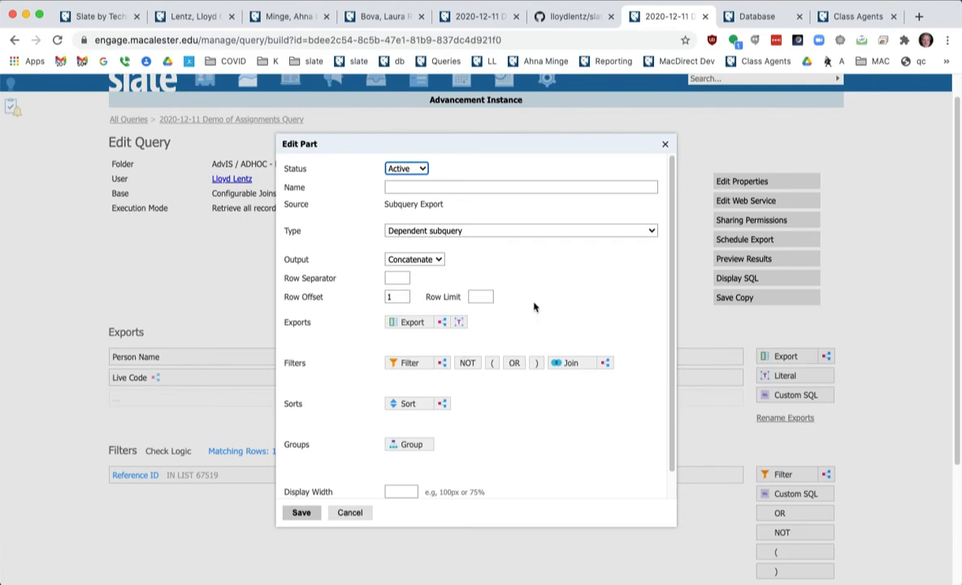
Make the new export an independent subquery named 'Assigned People' with its base record chosen.
click(518, 230)
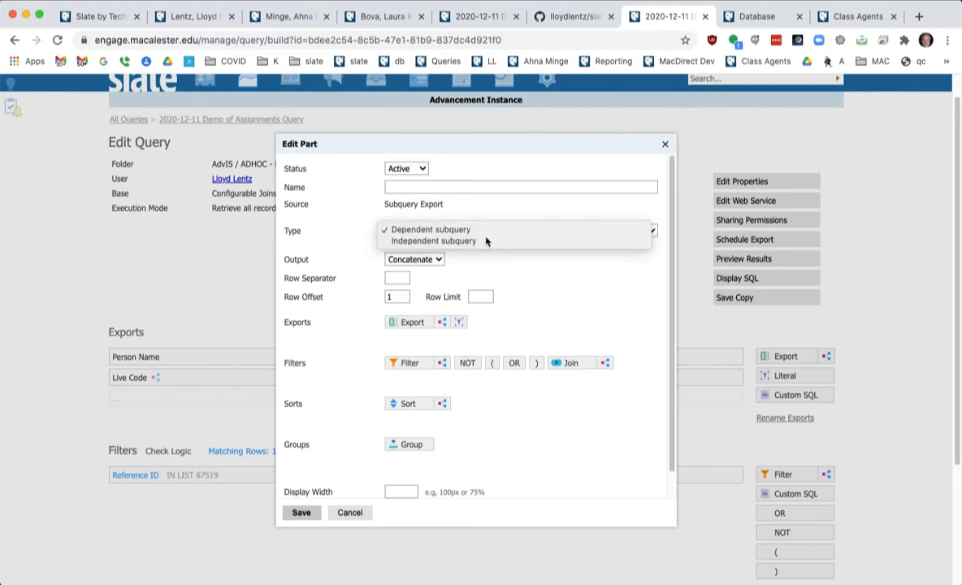
click(520, 186)
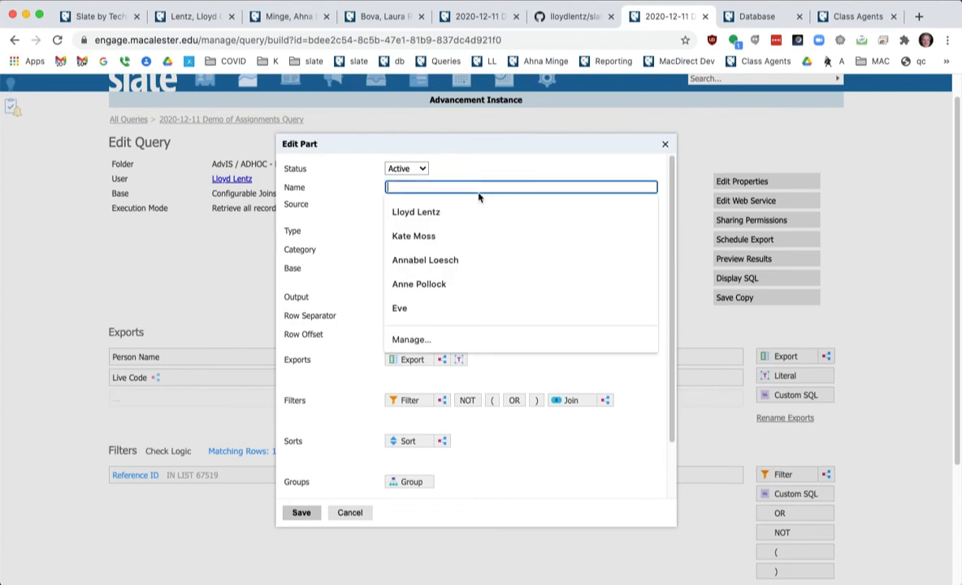
text(A)
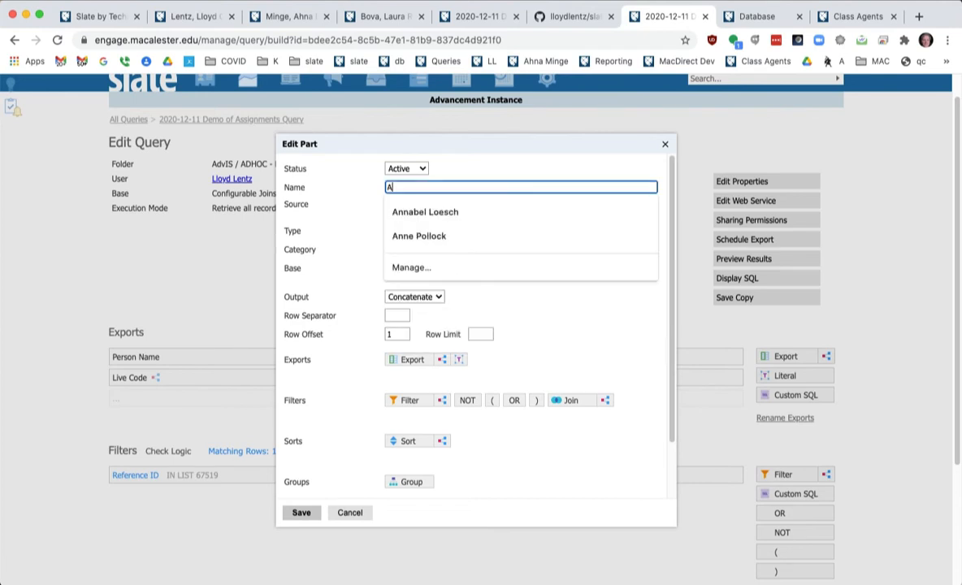
text(ssigned Pe)
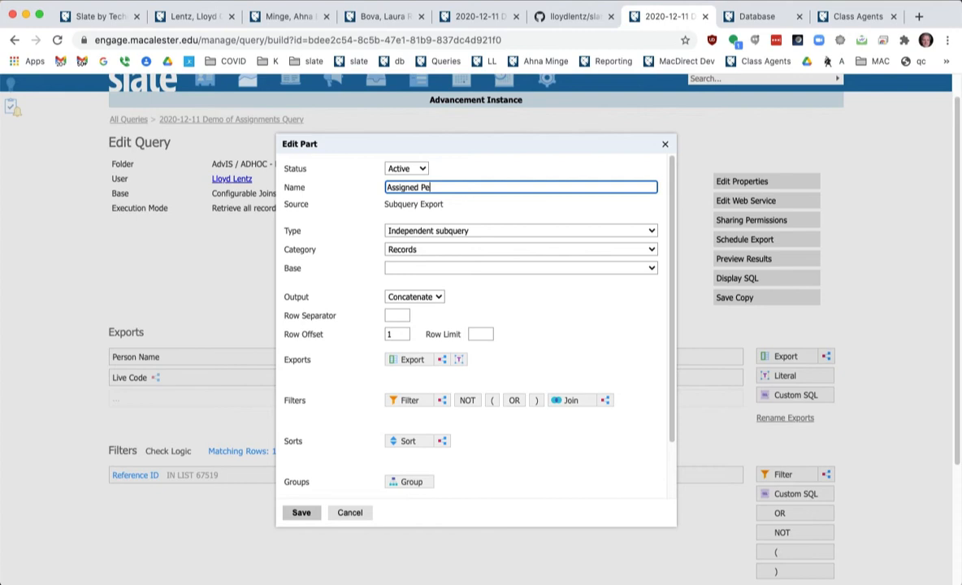
text(ople)
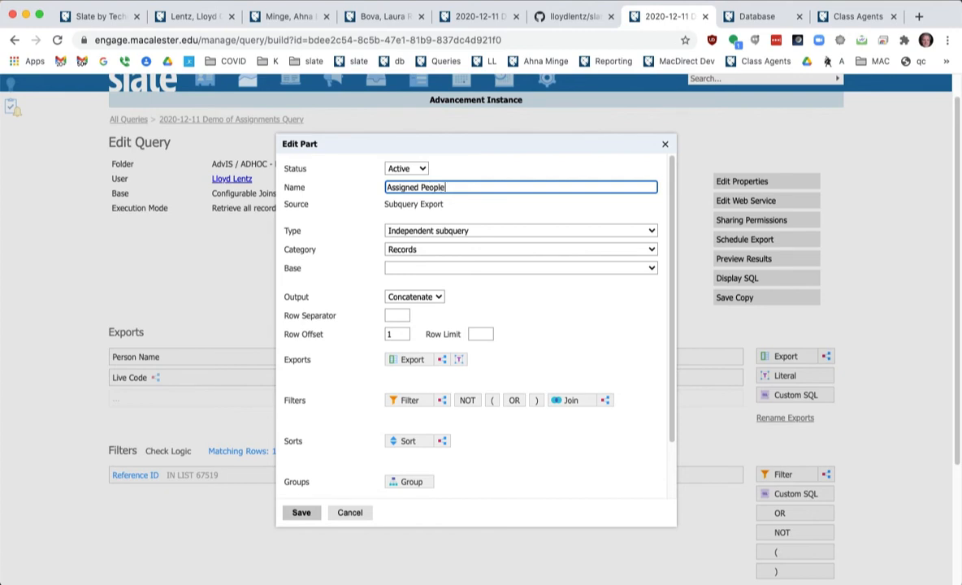
click(518, 267)
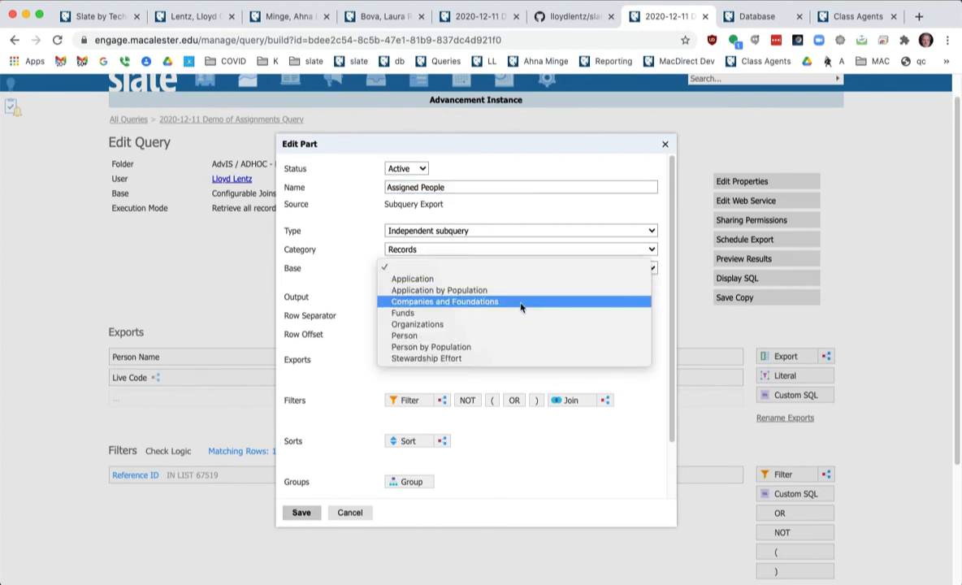
click(405, 336)
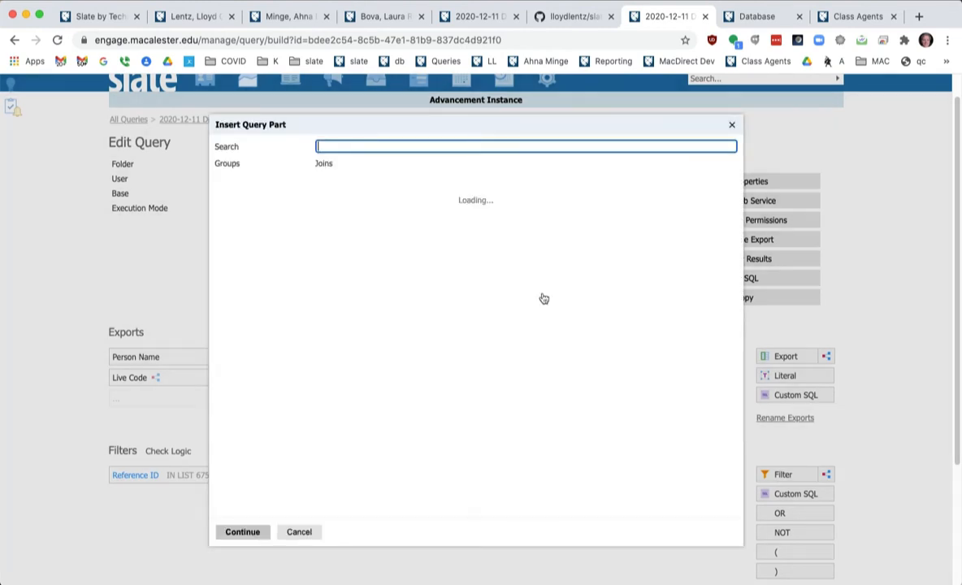
Join the subquery's Person to Assignment via an 'ass' search.
text(ass)
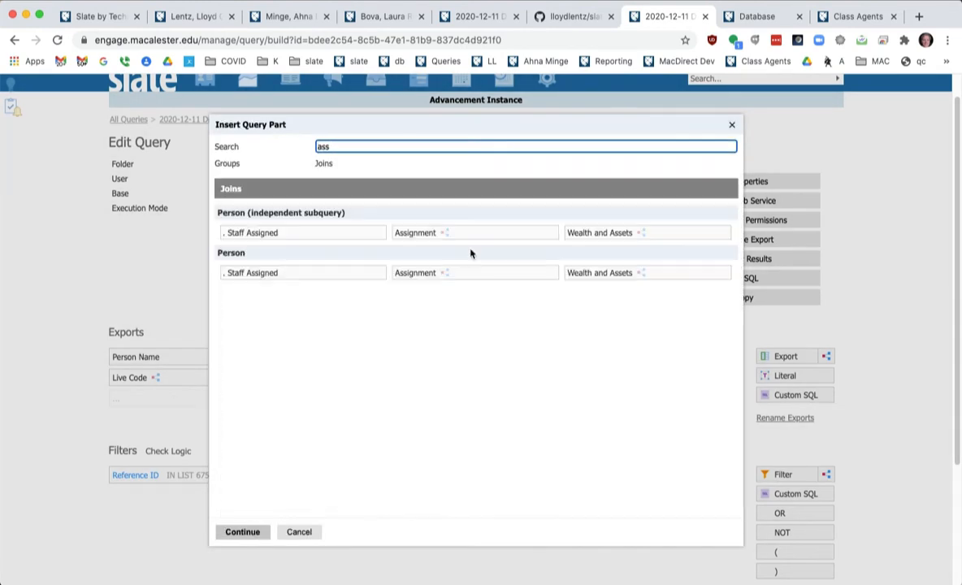
click(474, 232)
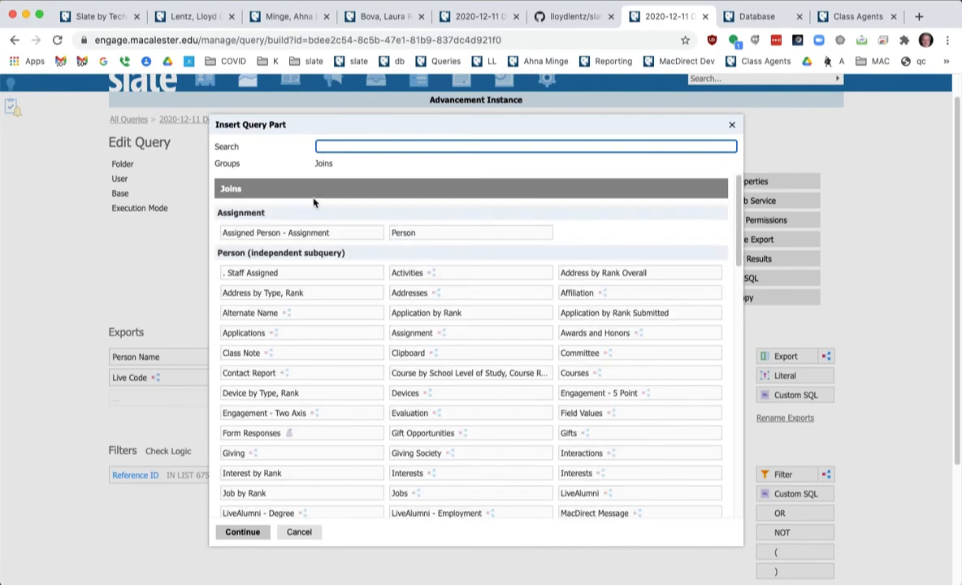
mouse_move(517, 255)
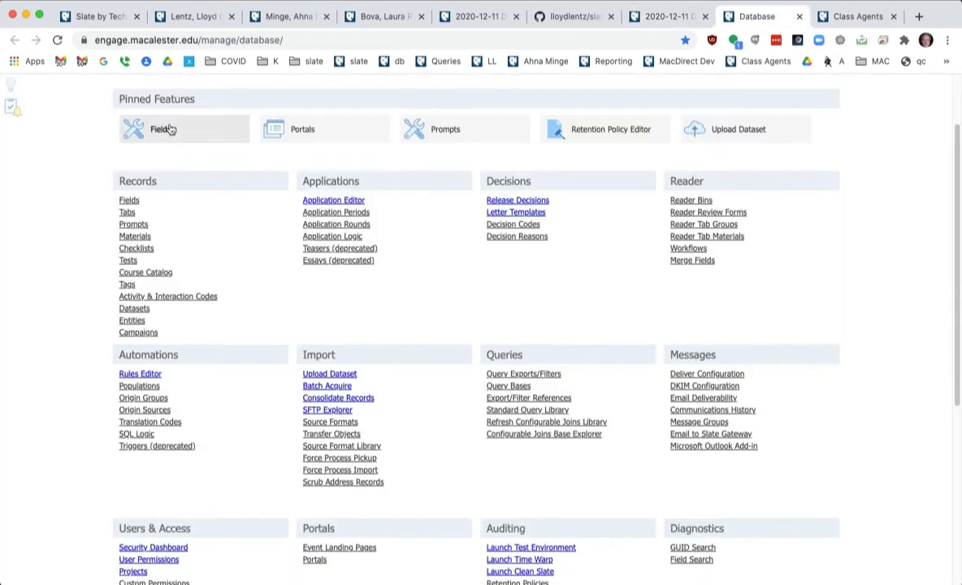
Show the database's custom Fields list scrolled to the Assignment scope rows.
click(160, 128)
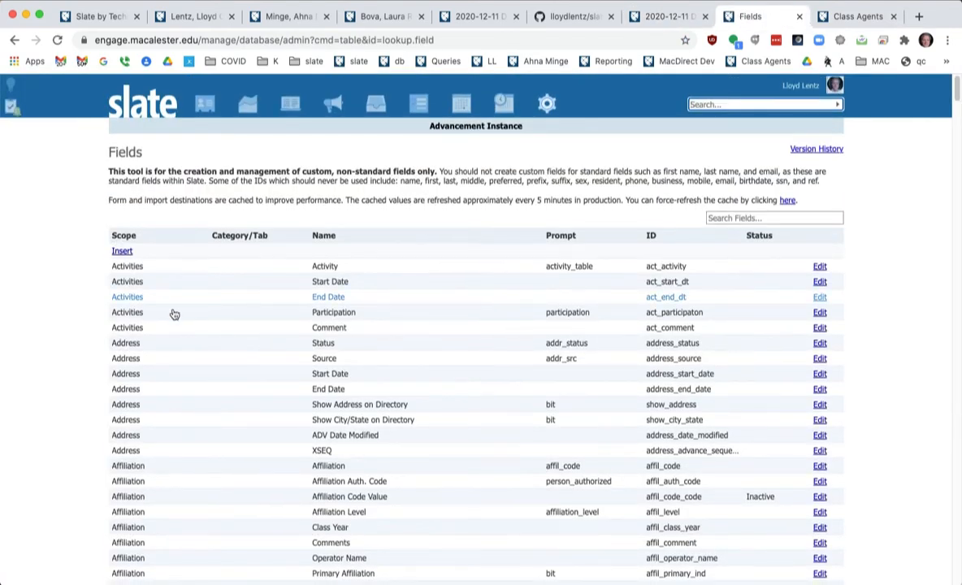
scroll(down, 3)
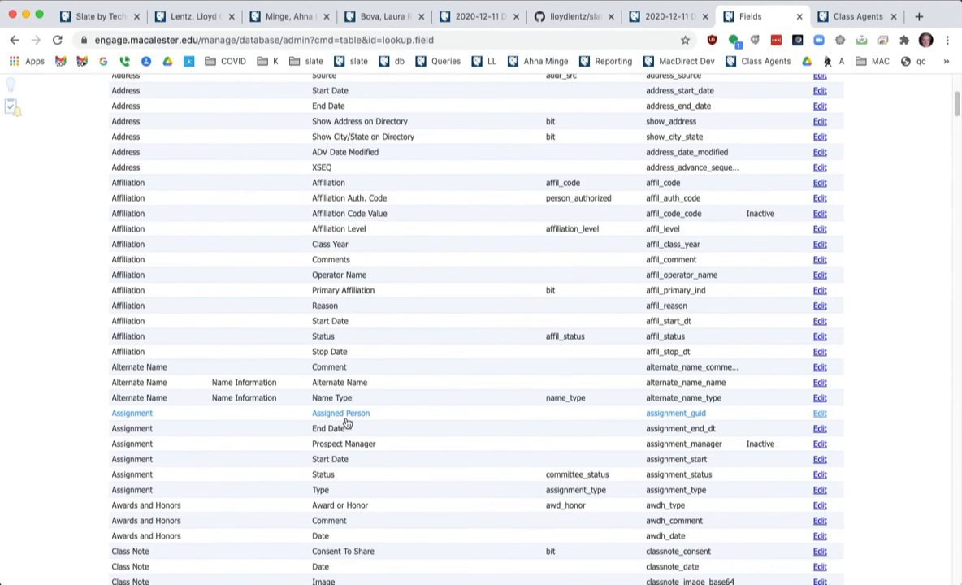
mouse_move(366, 418)
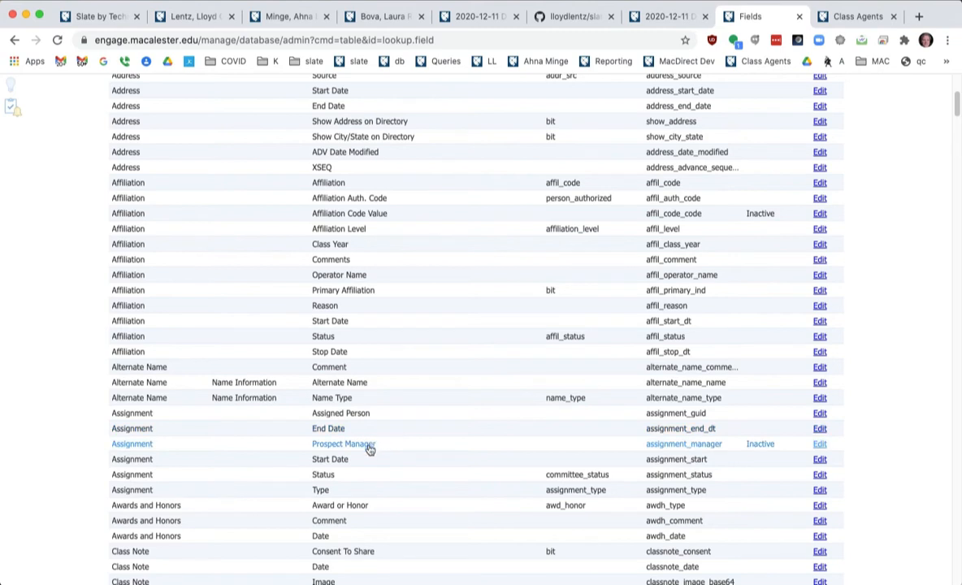
mouse_move(382, 446)
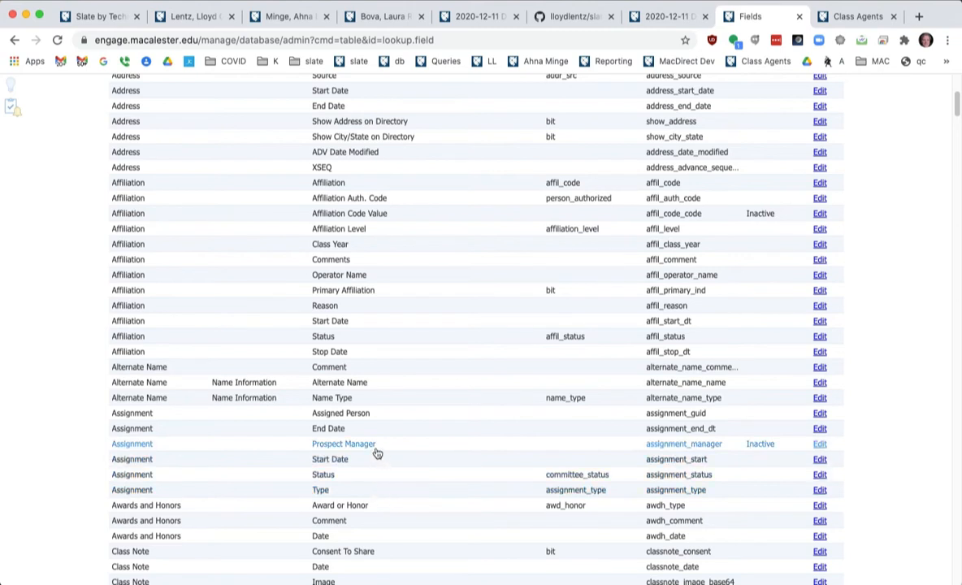
mouse_move(371, 434)
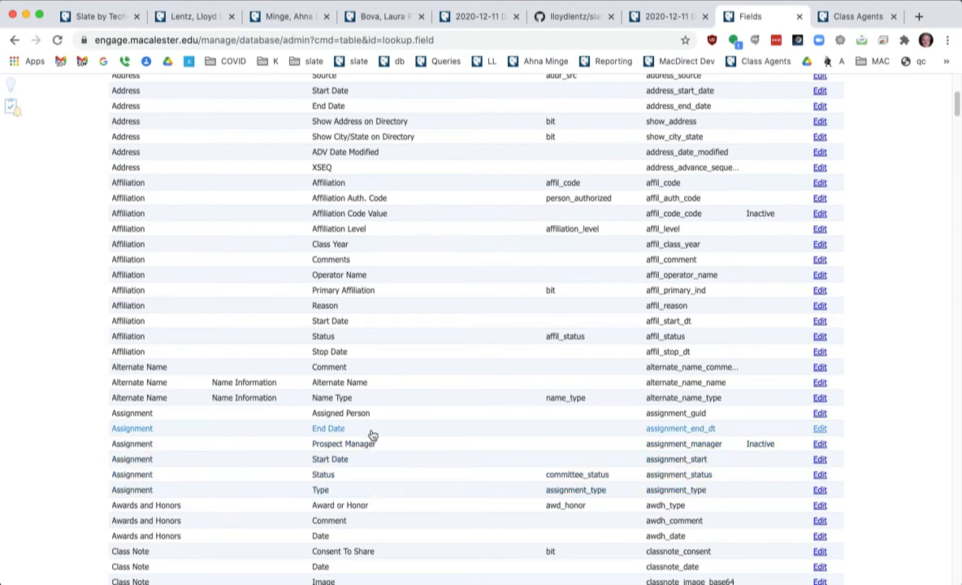
mouse_move(364, 425)
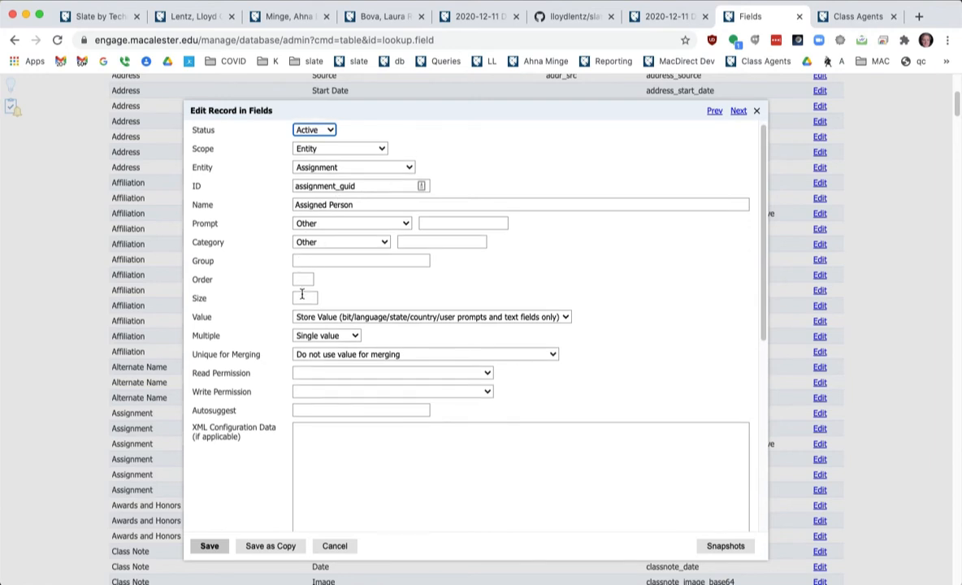
Review the Assigned Person field record down to its Related Dataset Row data type.
scroll(down, 3)
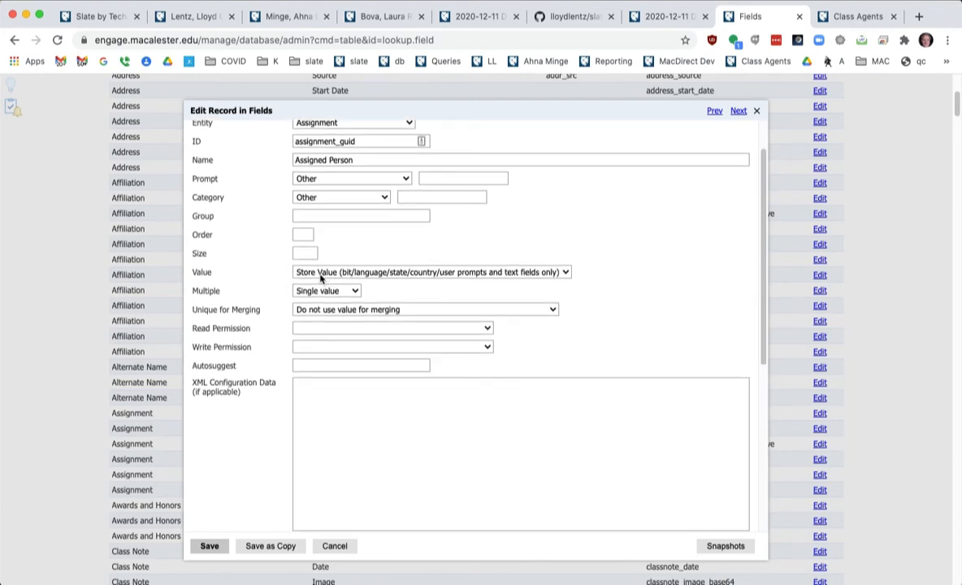
mouse_move(337, 279)
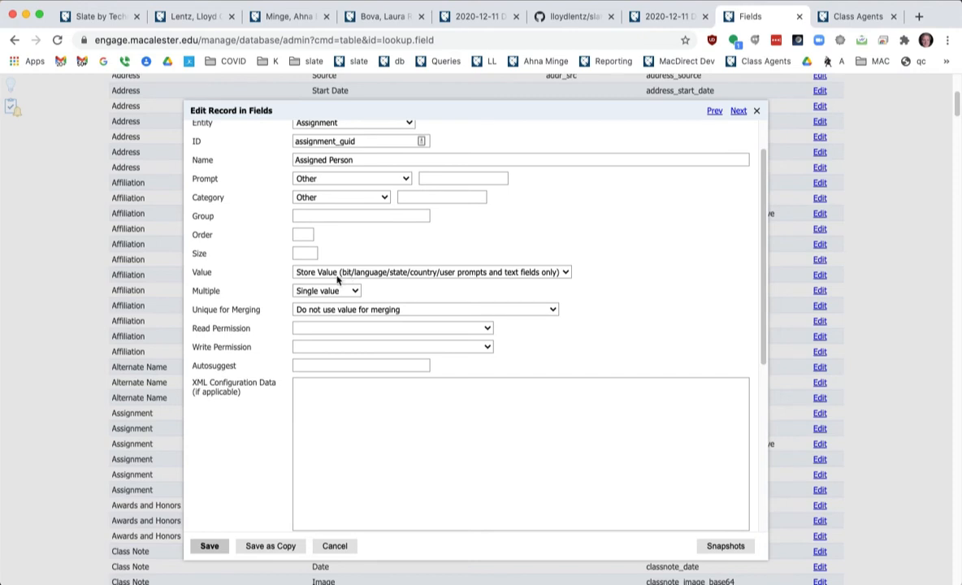
scroll(down, 3)
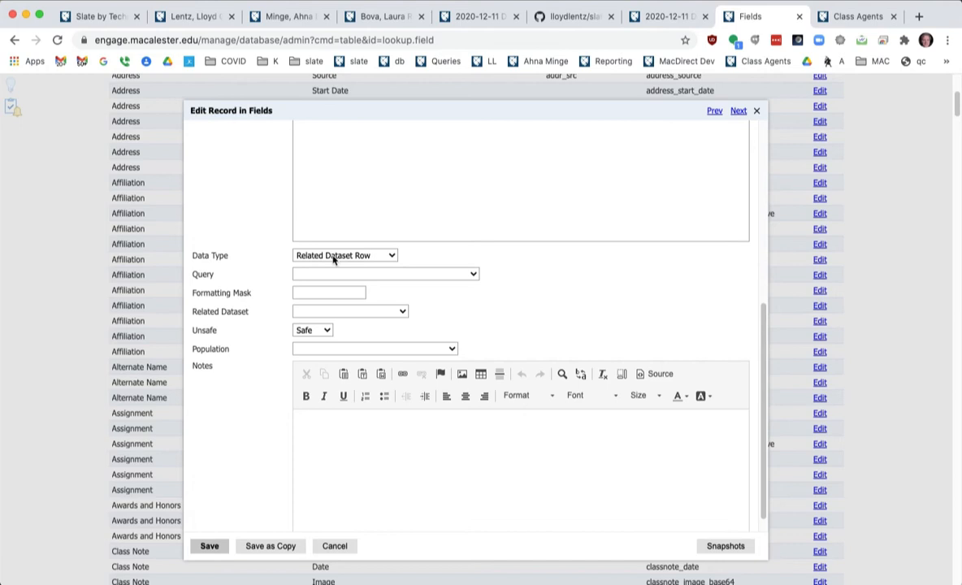
click(349, 311)
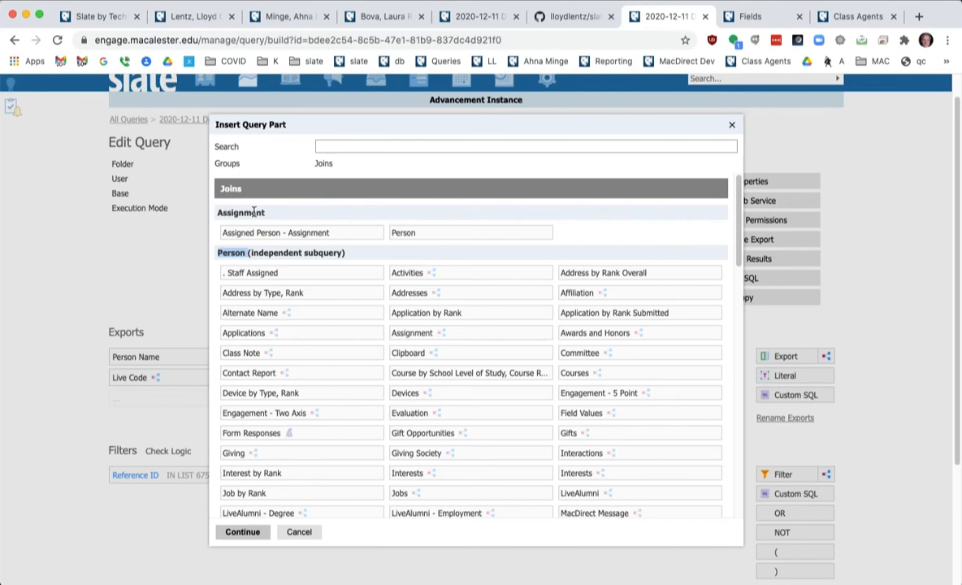
mouse_move(311, 239)
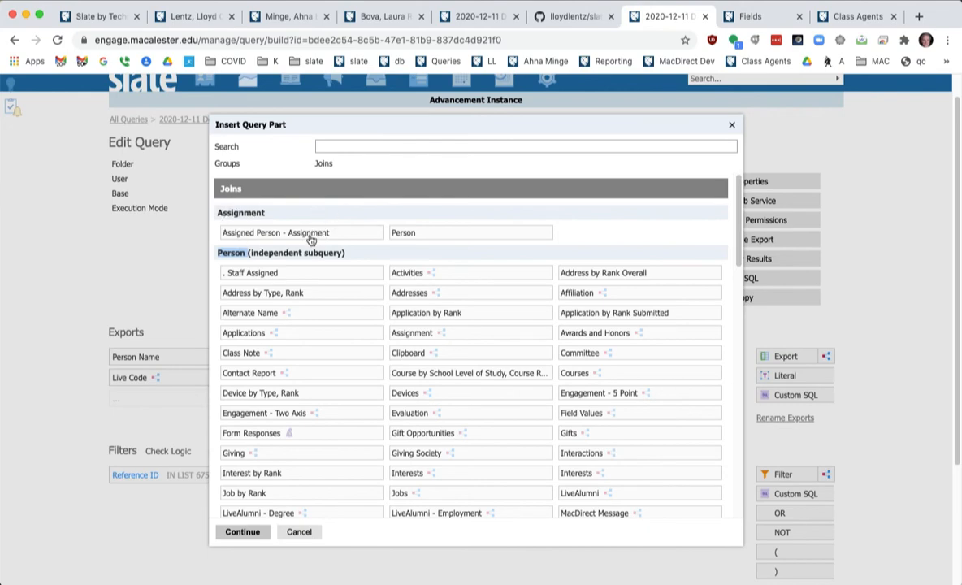
Add the Assigned Person - Assignment join beneath the Person-to-Assignment join.
click(301, 232)
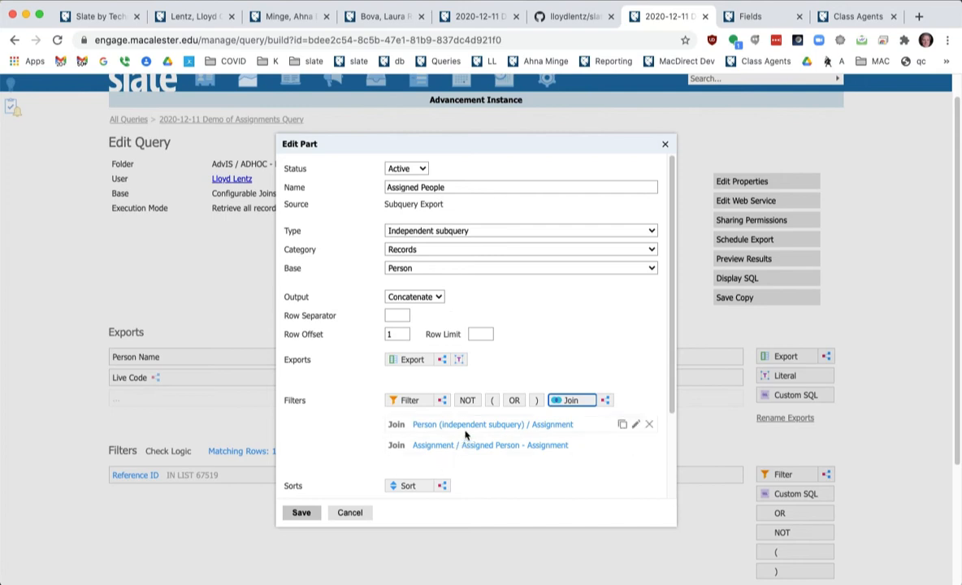
mouse_move(528, 445)
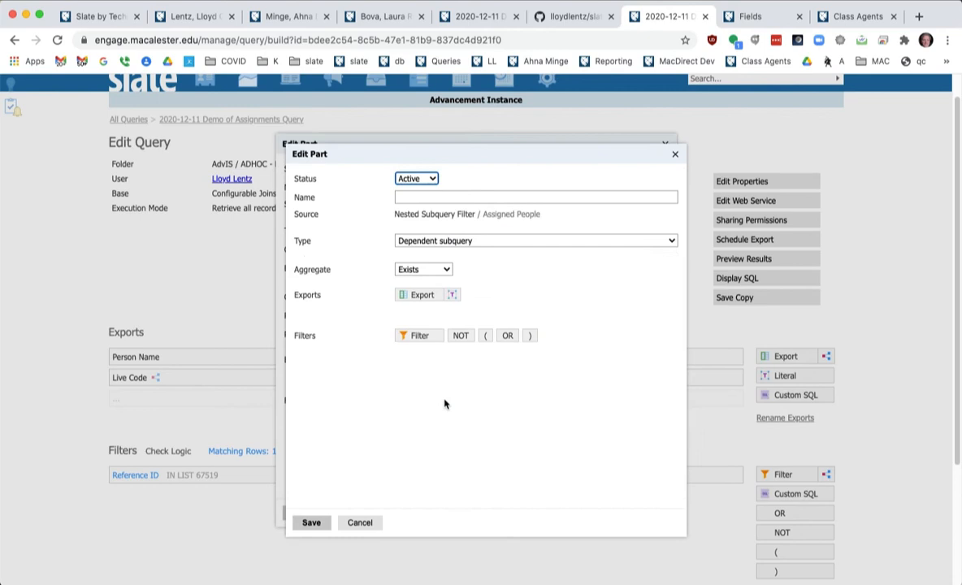
Compare Assigned Person - Assignment Reference ID = Person Reference ID and name the filter 'is assigned'.
click(422, 269)
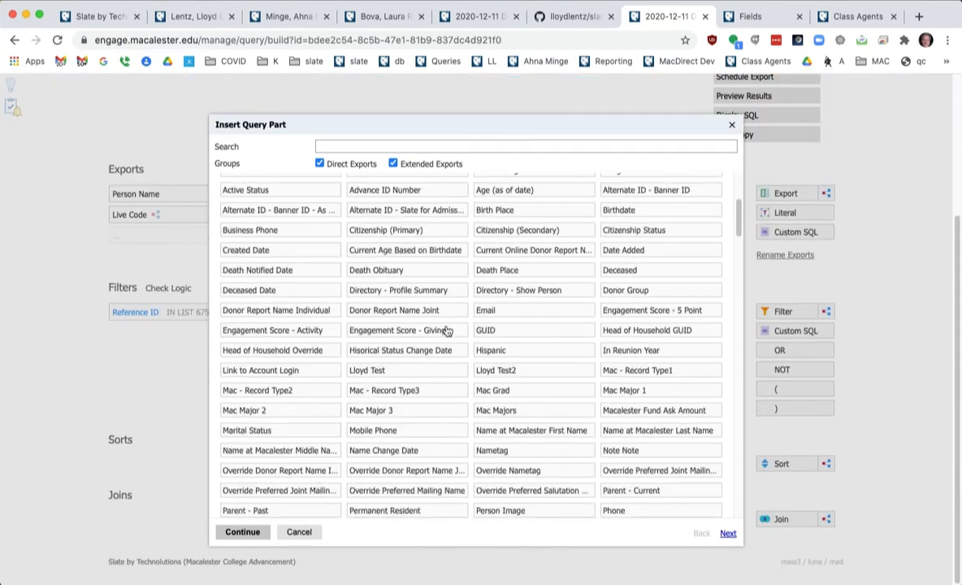
scroll(down, 3)
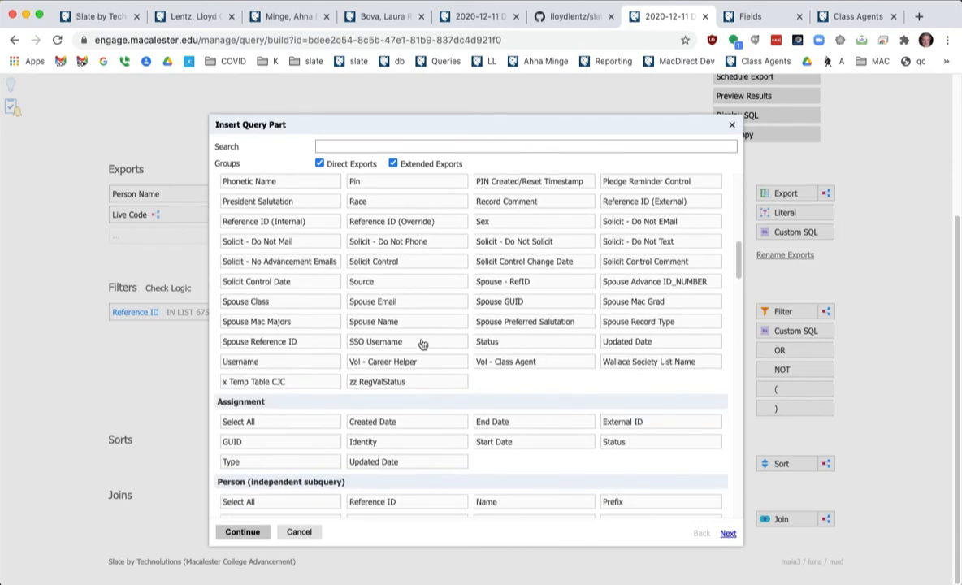
scroll(down, 3)
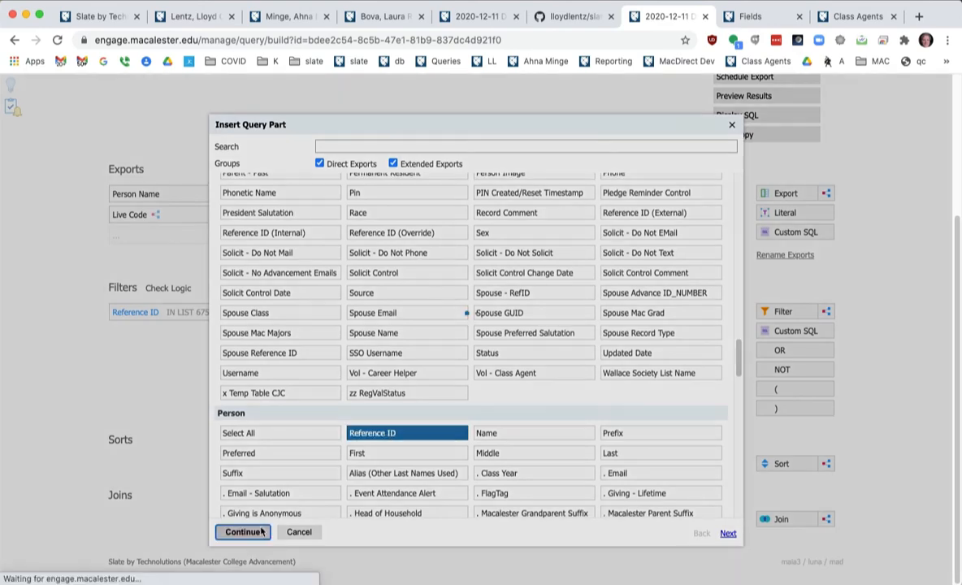
click(245, 532)
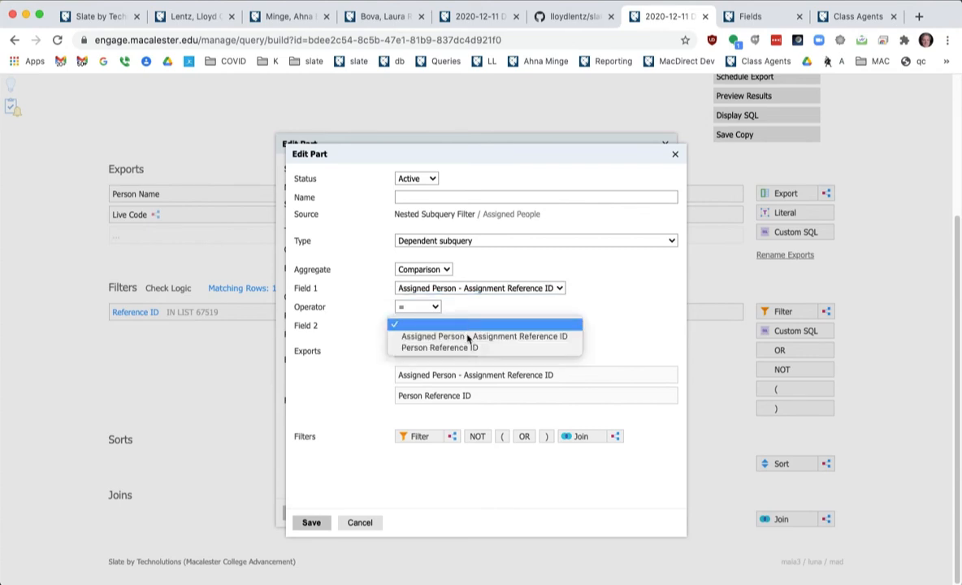
click(434, 348)
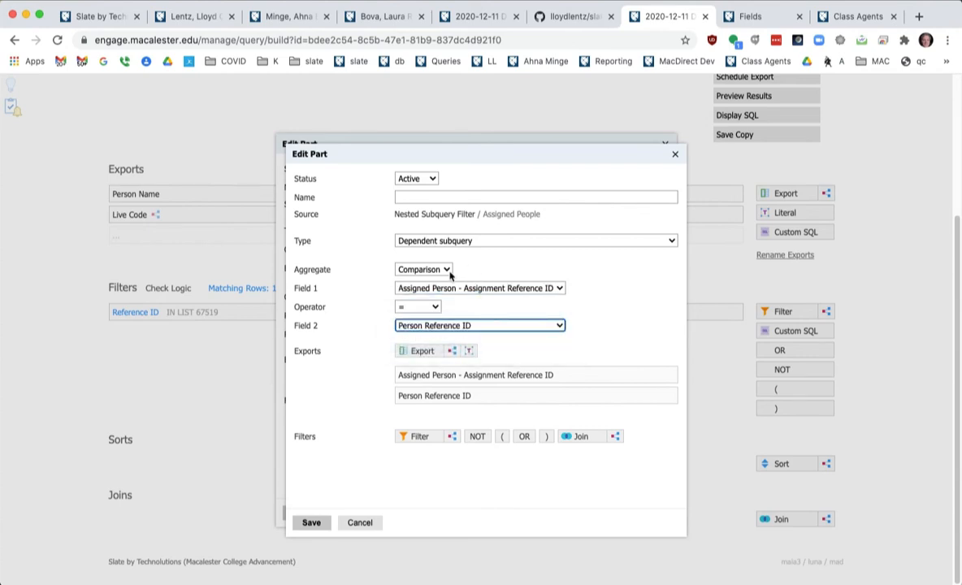
mouse_move(477, 375)
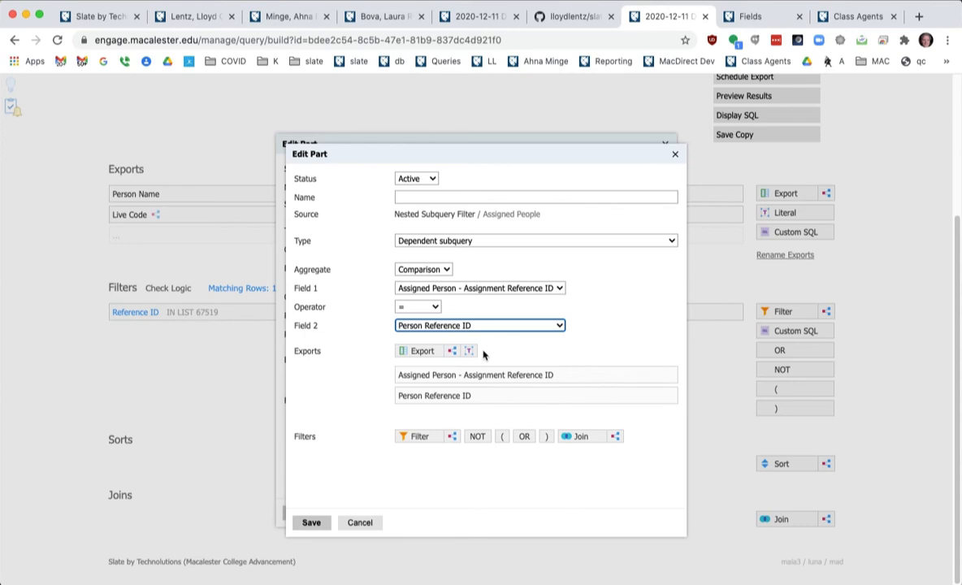
click(534, 196)
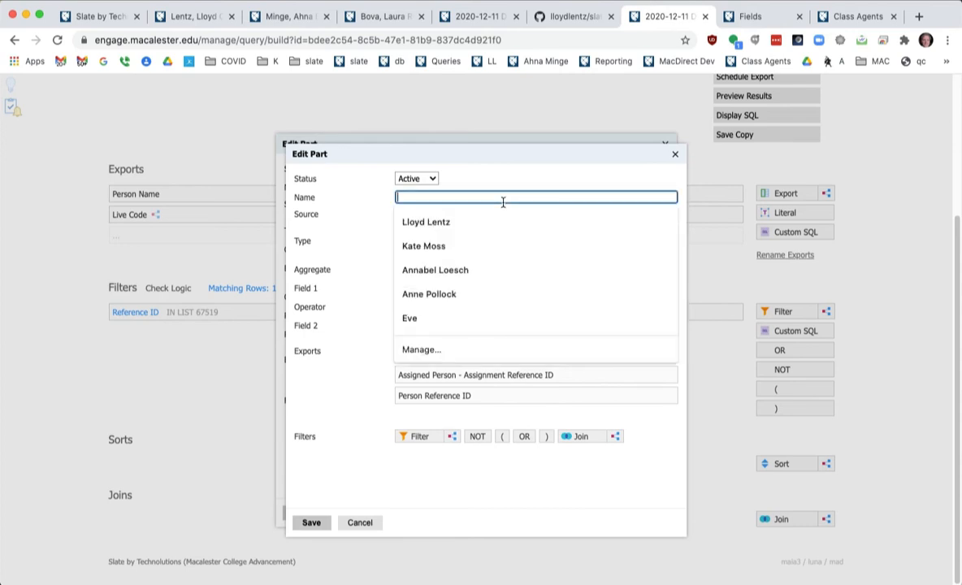
text(is assigned)
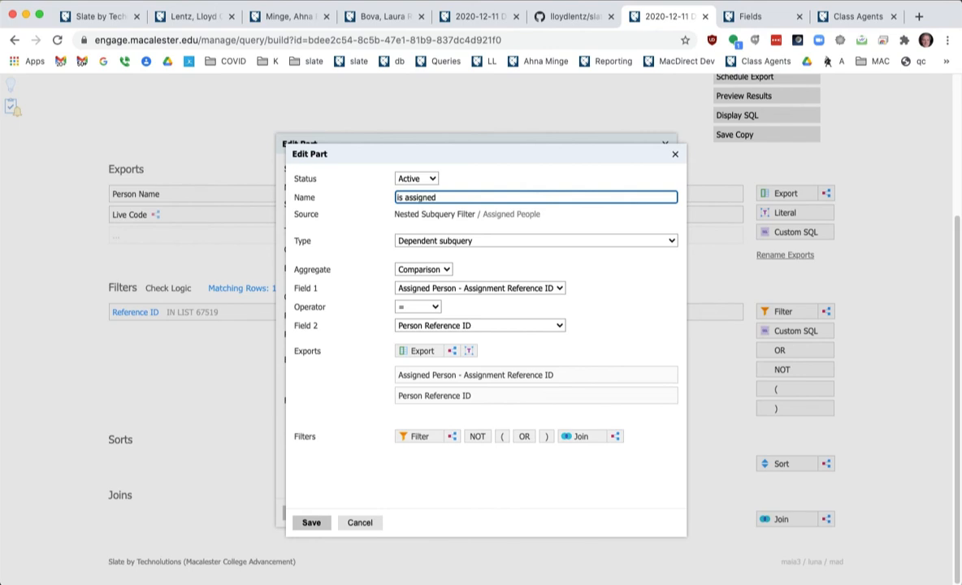
mouse_move(505, 301)
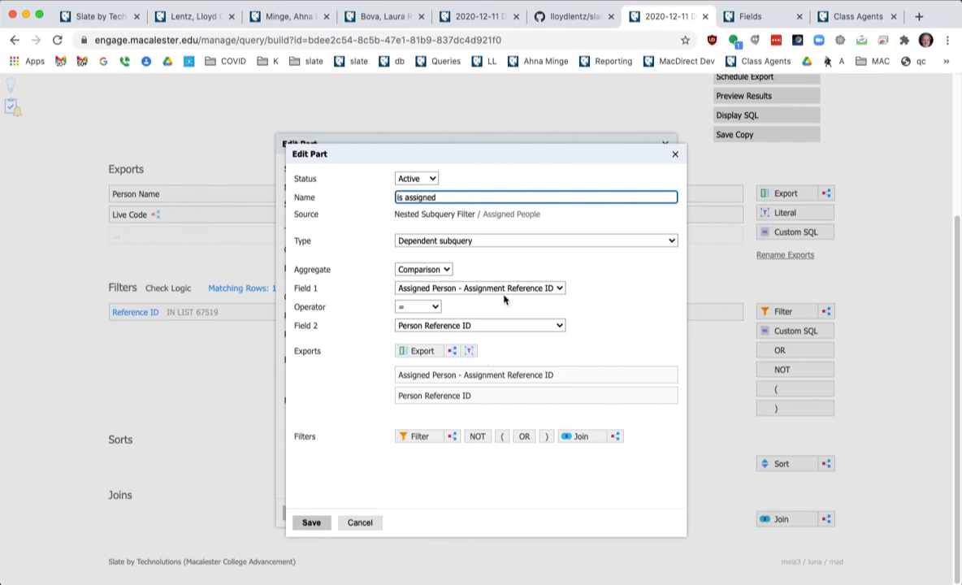
mouse_move(536, 290)
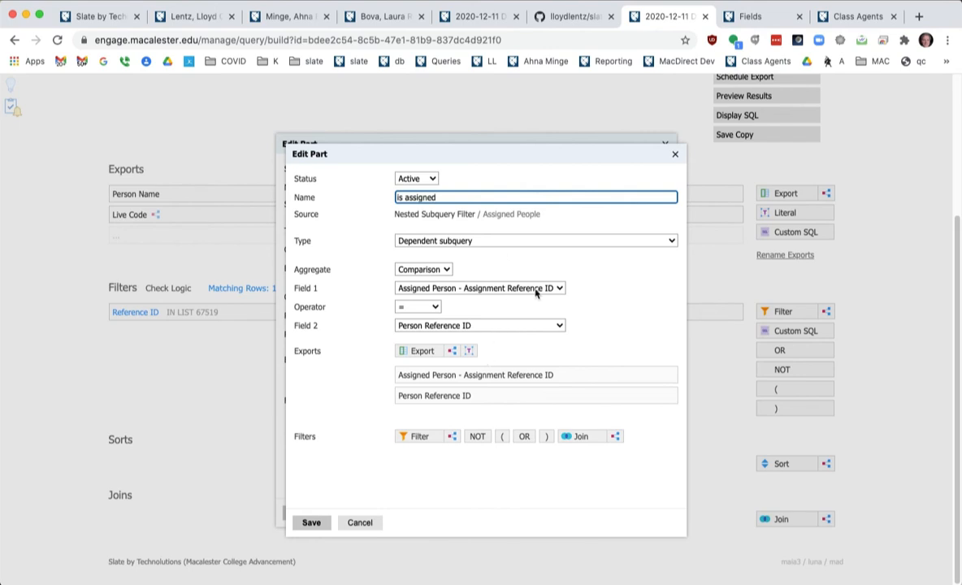
mouse_move(185, 240)
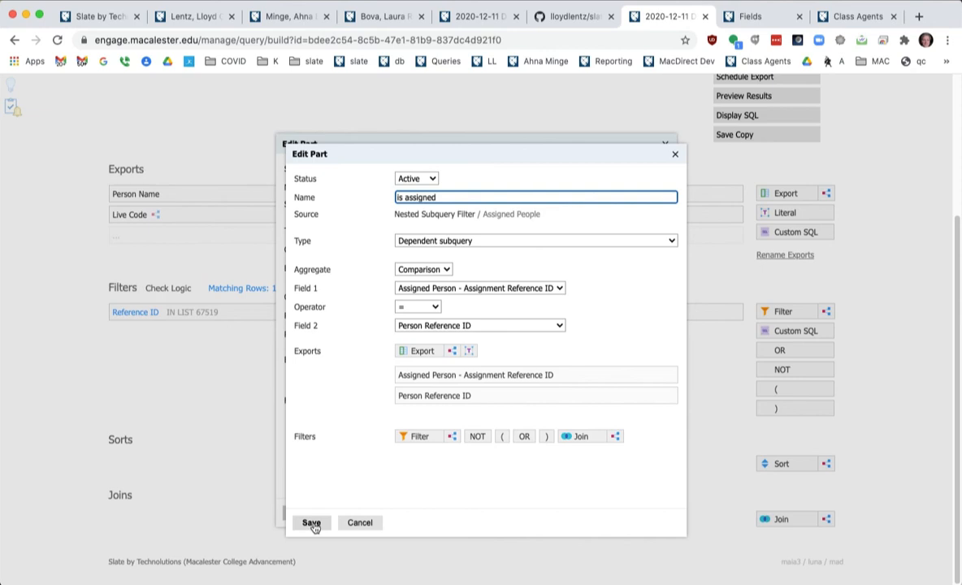
Save the is assigned filter and set the Assigned People row separator to \n.
click(312, 522)
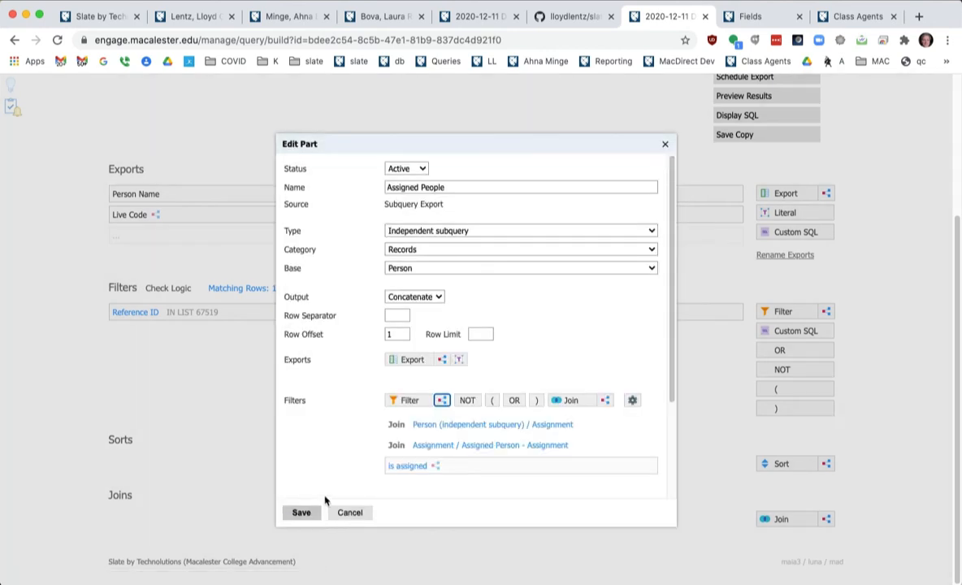
mouse_move(381, 305)
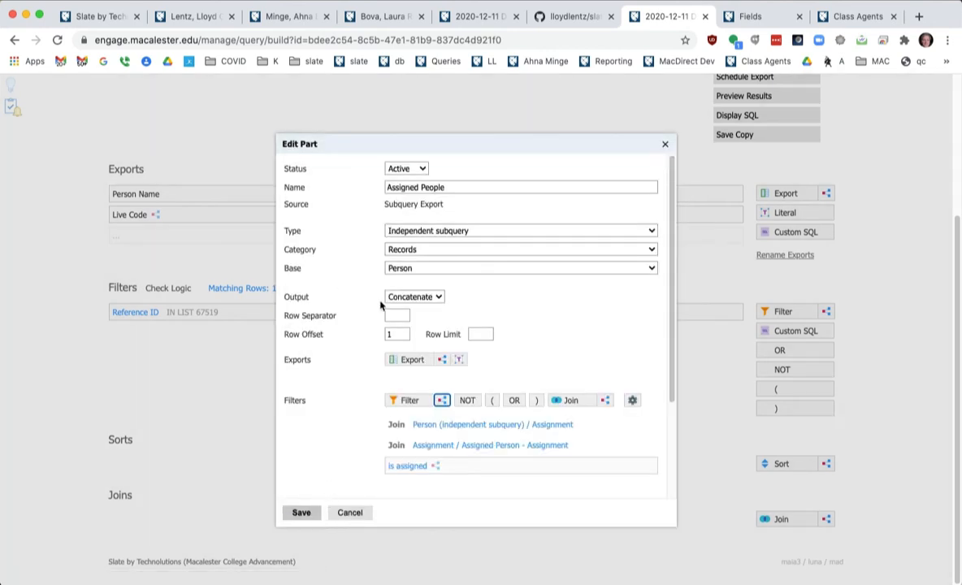
mouse_move(330, 427)
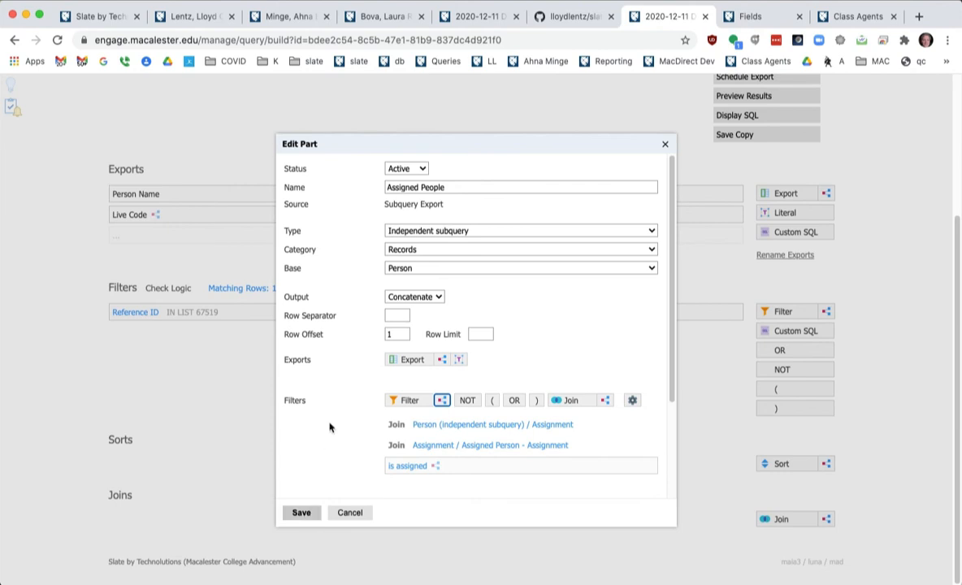
click(396, 315)
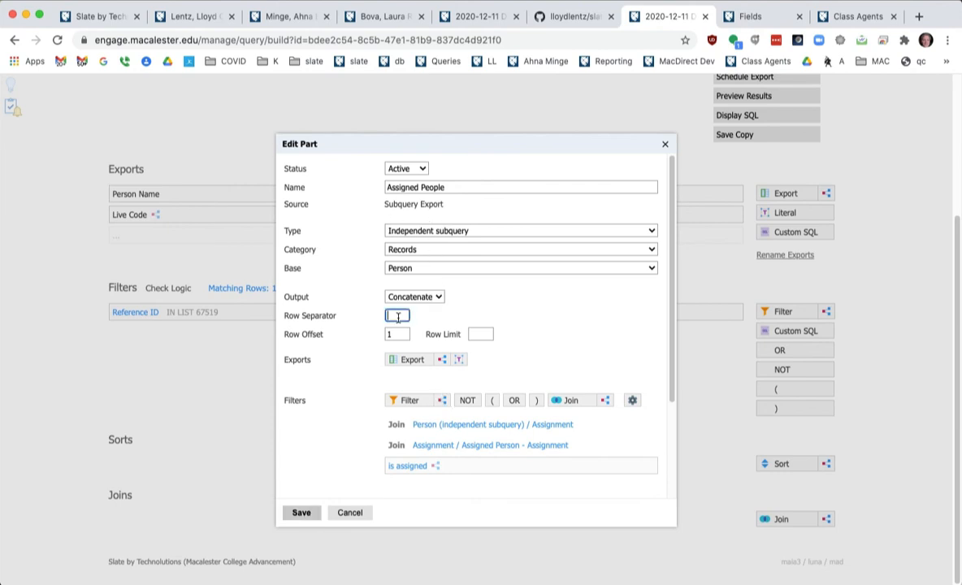
text(\n)
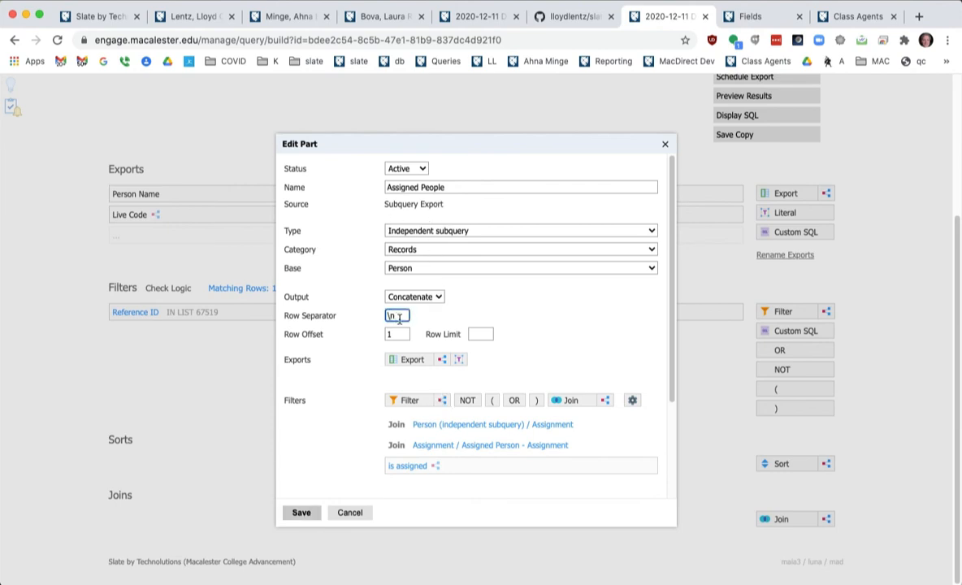
click(407, 359)
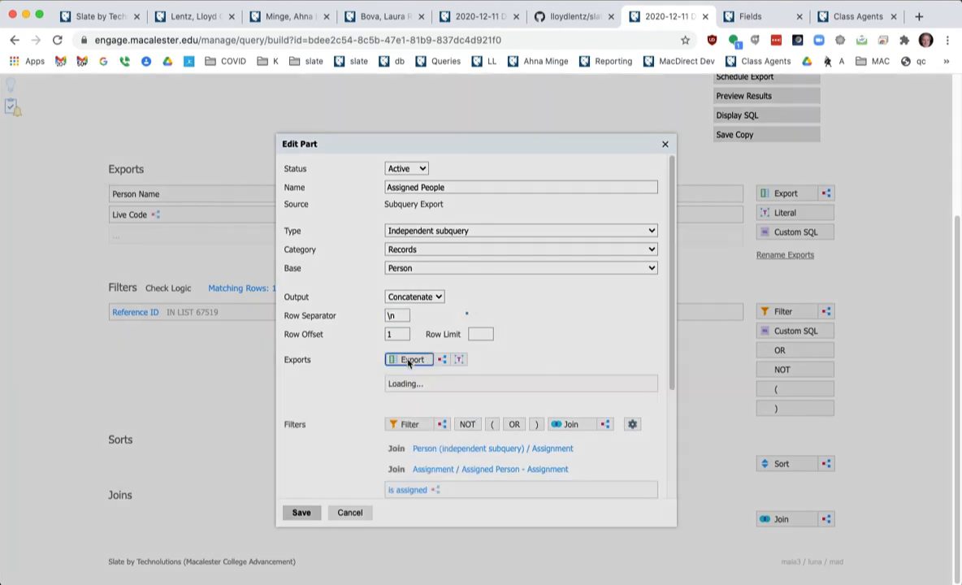
Add the Person subquery's Class Year and Name as the Assigned People exports.
click(408, 359)
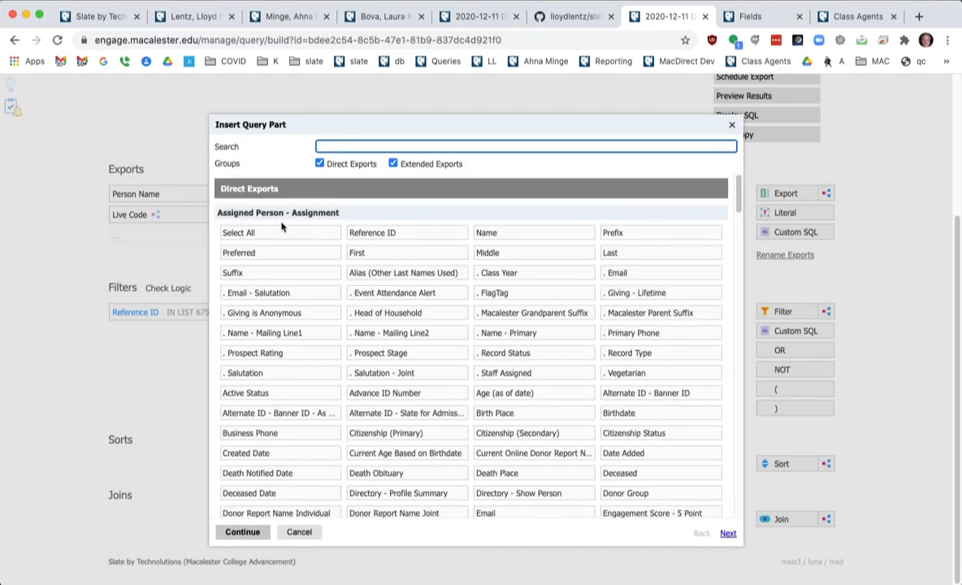
mouse_move(261, 212)
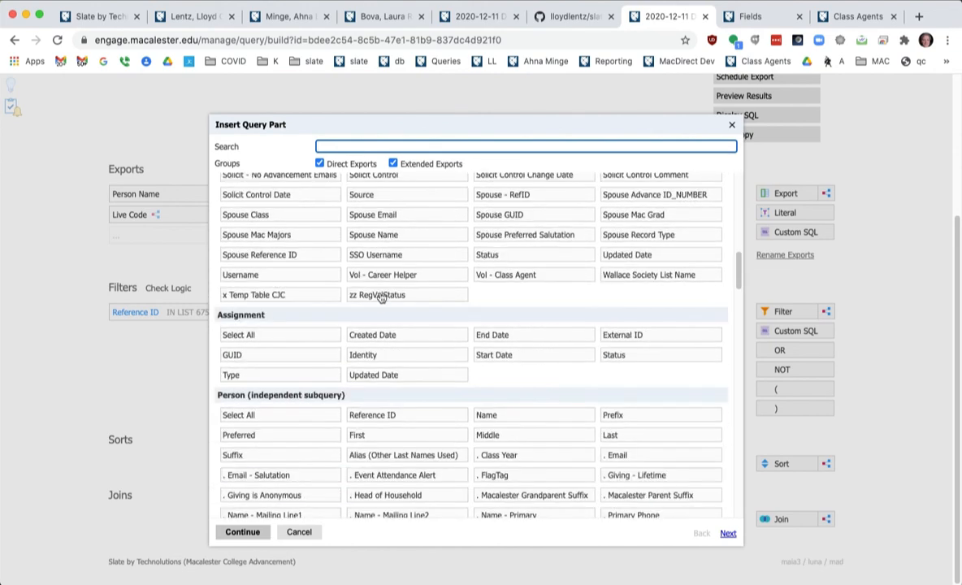
scroll(down, 3)
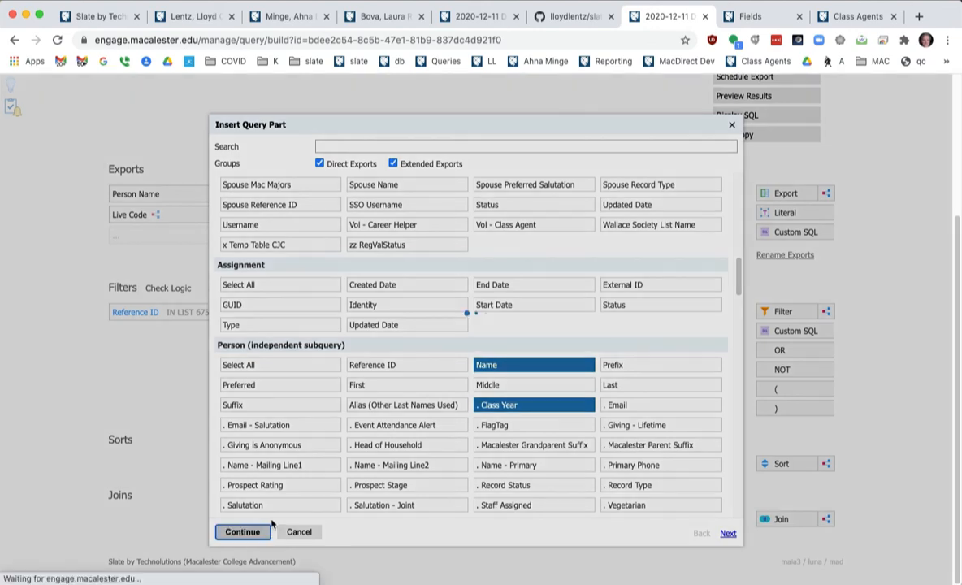
click(242, 532)
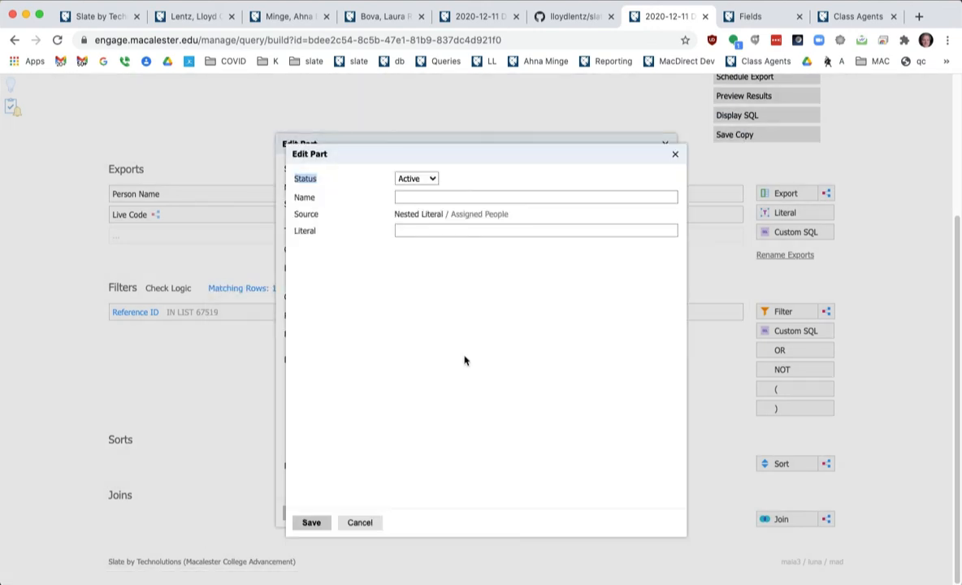
Insert a '-' literal separator between Class Year and Name and save the subquery export.
click(534, 197)
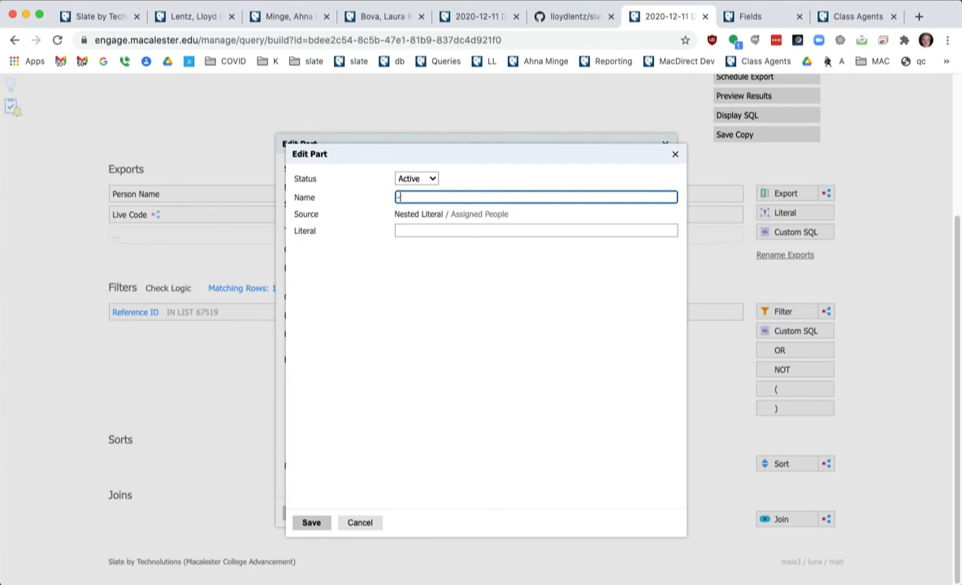
click(312, 522)
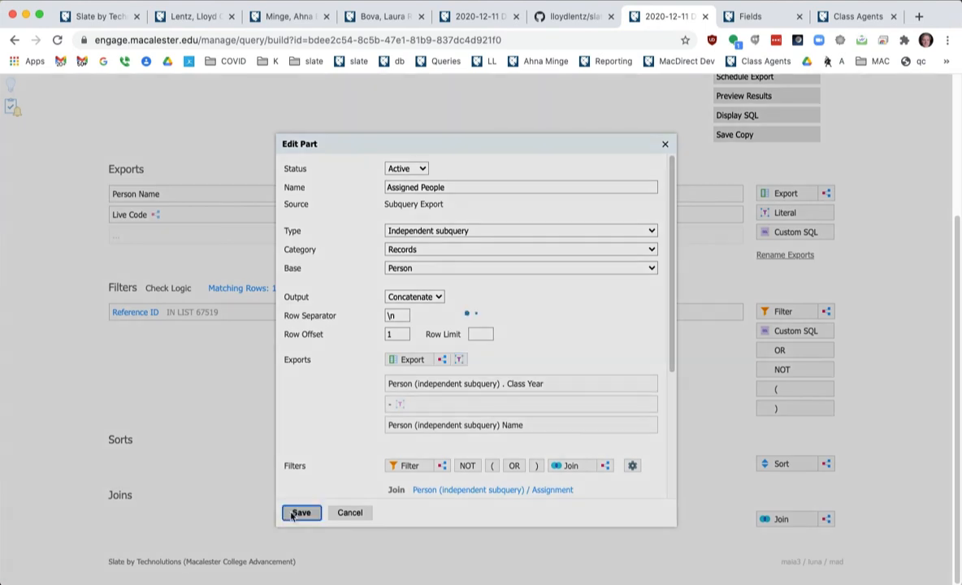
click(298, 512)
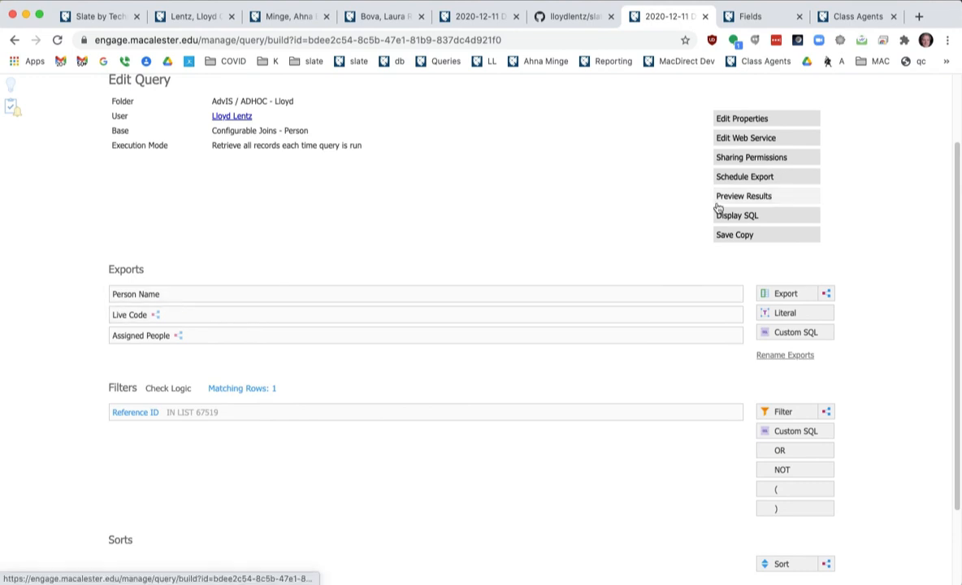
Preview results and check a row shows Assigned People as class year, dash, name per line.
click(743, 196)
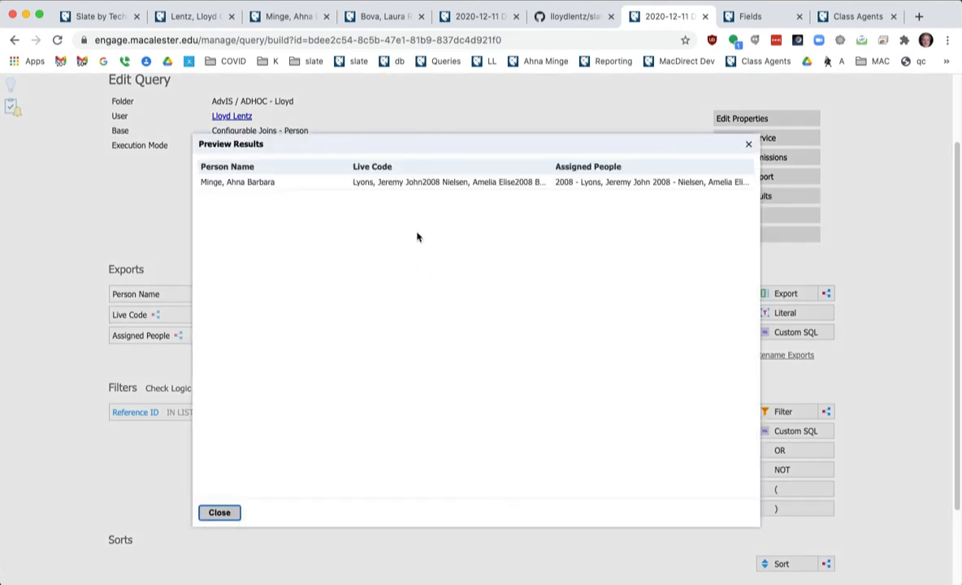
click(236, 181)
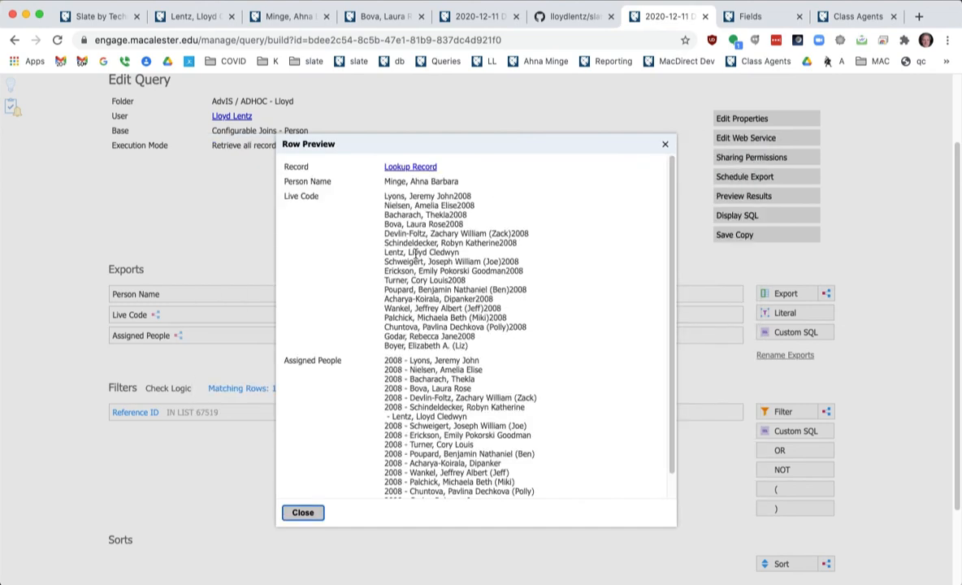
mouse_move(327, 376)
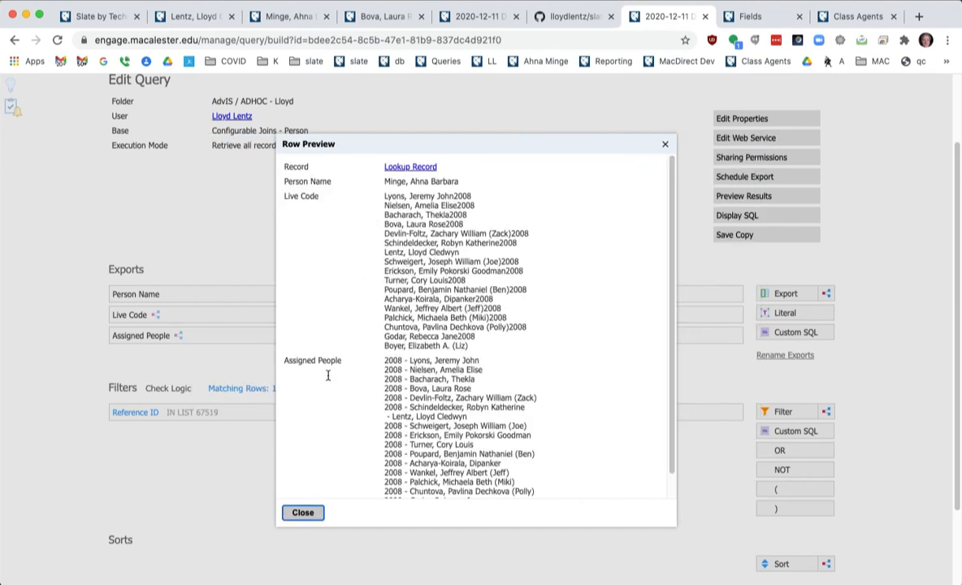
scroll(down, 3)
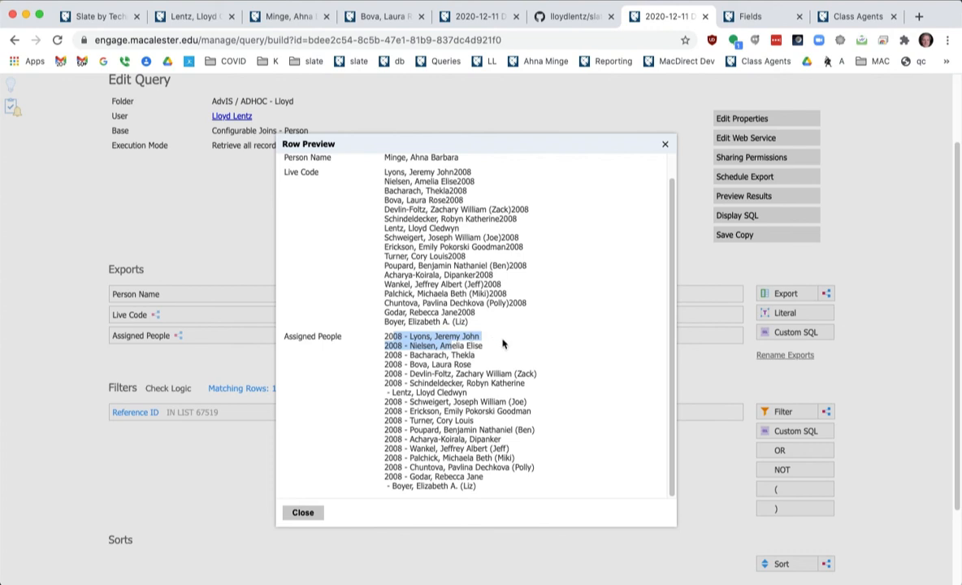
mouse_move(569, 349)
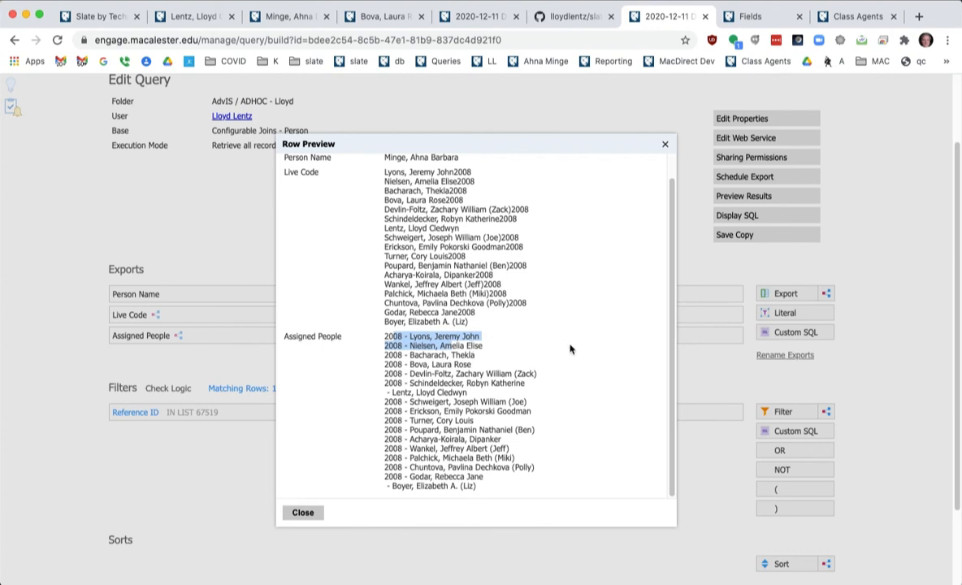
mouse_move(524, 337)
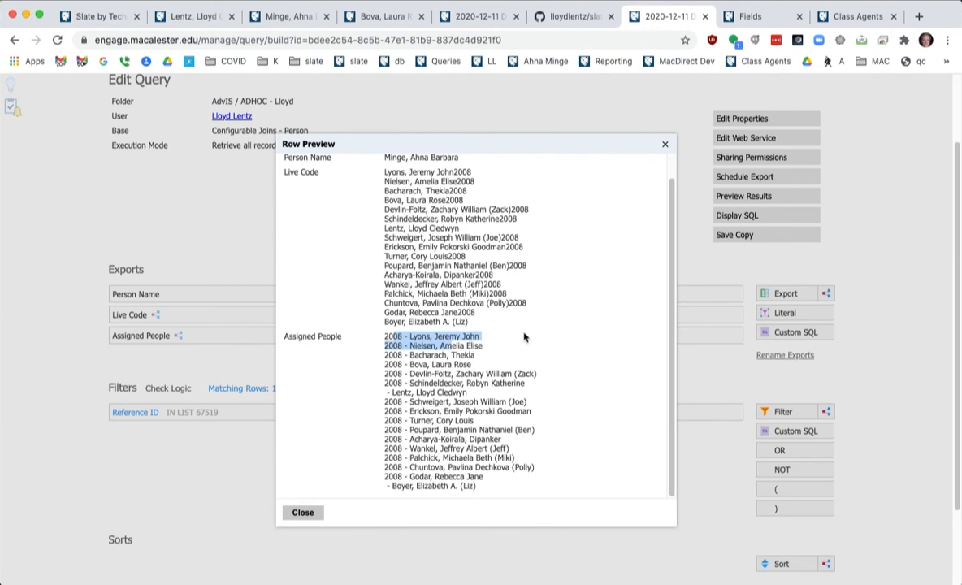
mouse_move(545, 337)
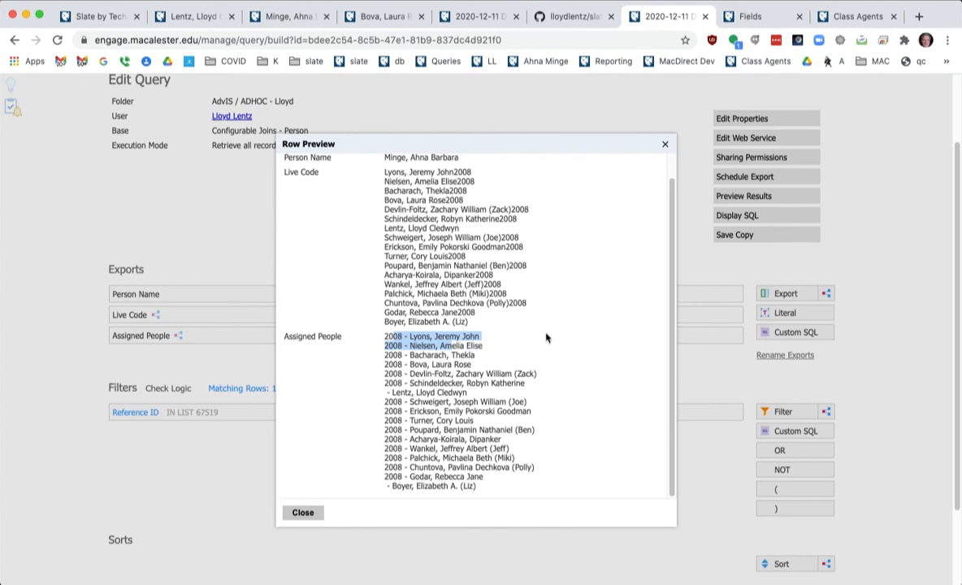
mouse_move(604, 360)
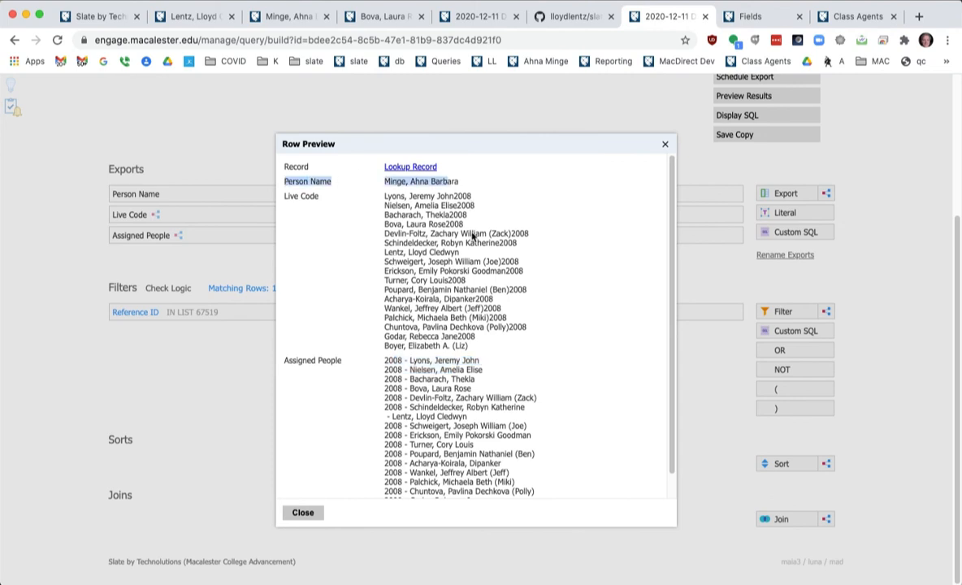
mouse_move(319, 515)
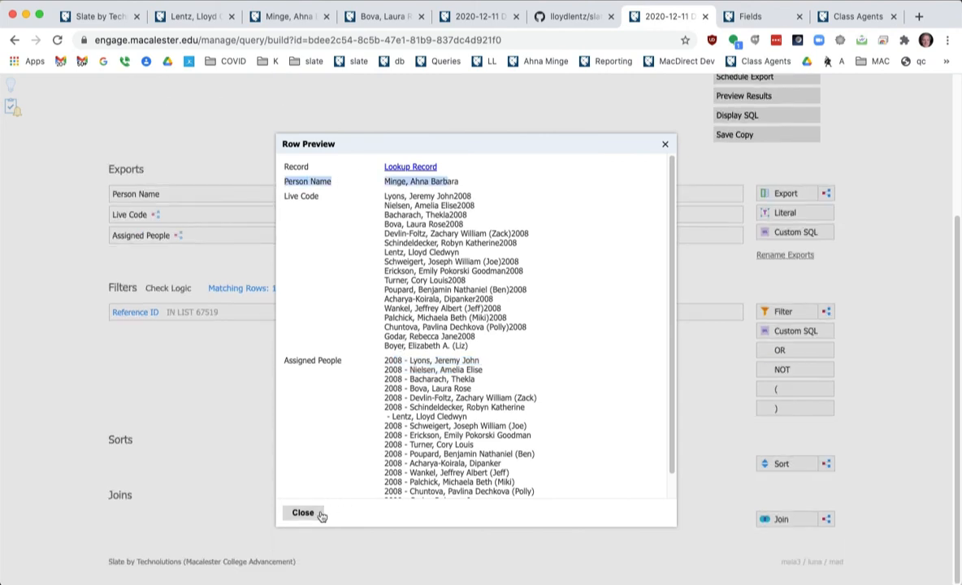
click(302, 512)
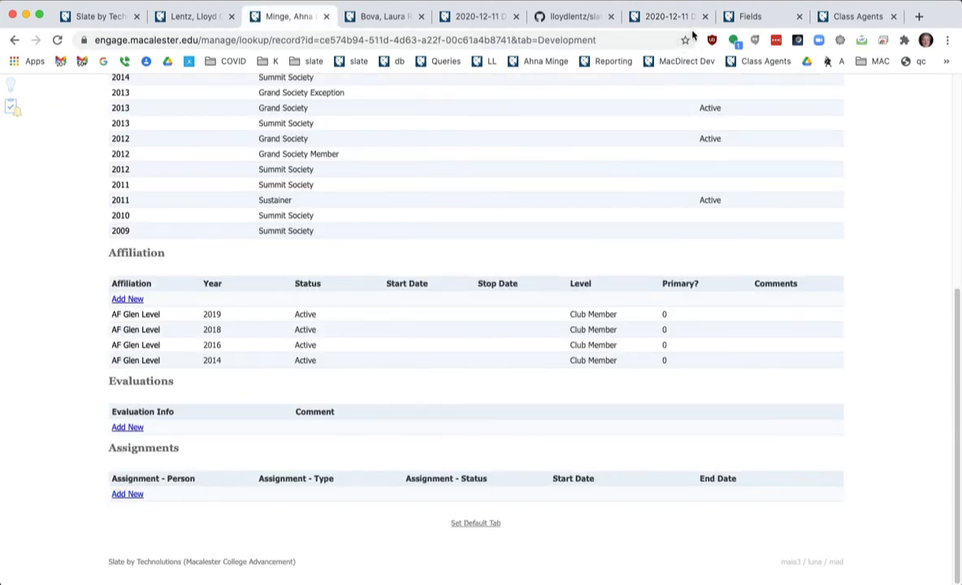
mouse_move(857, 15)
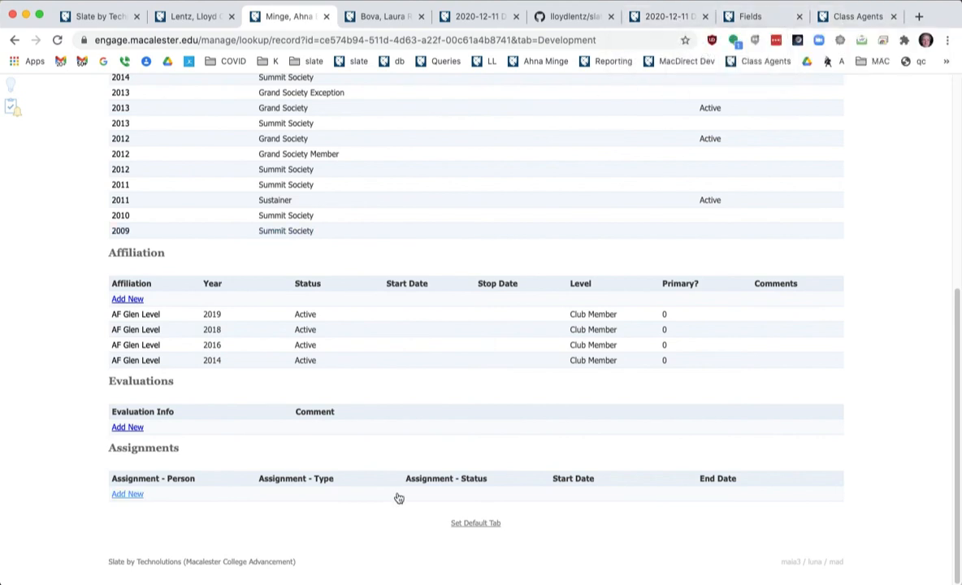
mouse_move(395, 497)
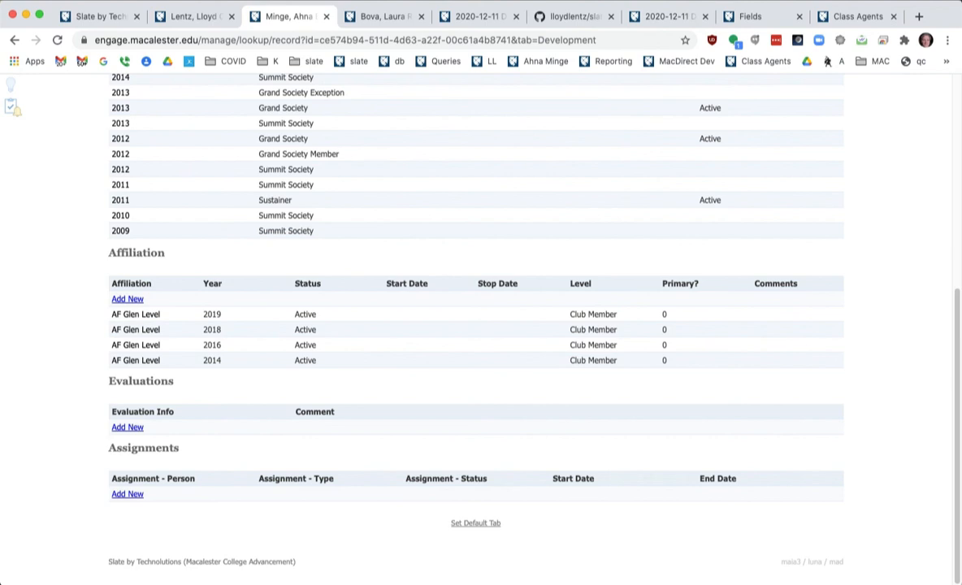